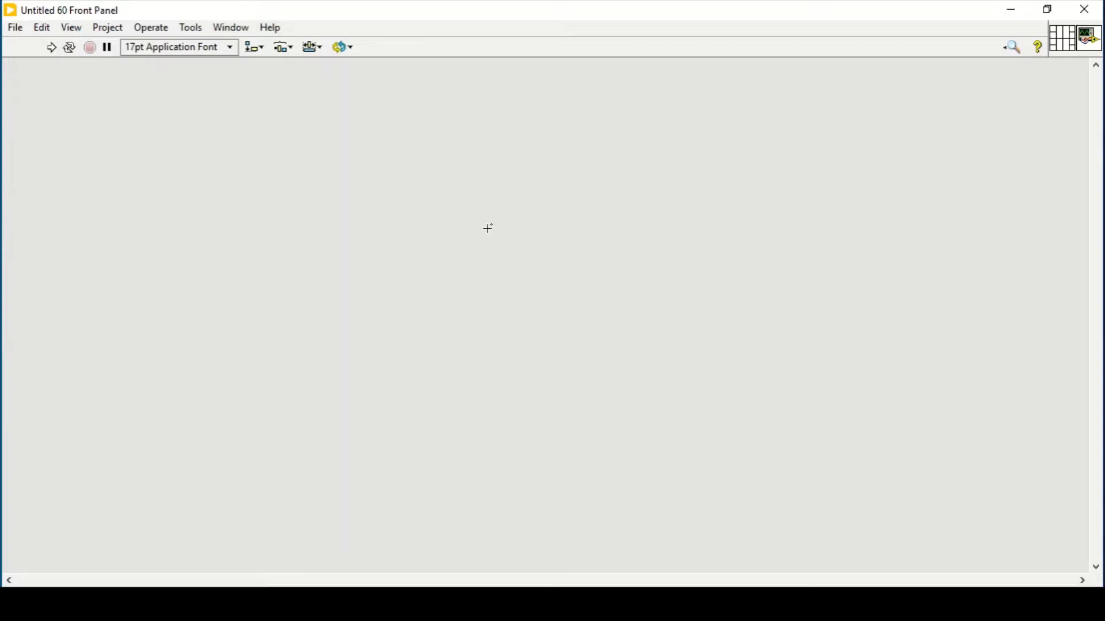
Switch to the block diagram with Ctrl+E and place a String Constant from the palette.
{"action": "key", "text": "Ctrl+E"}
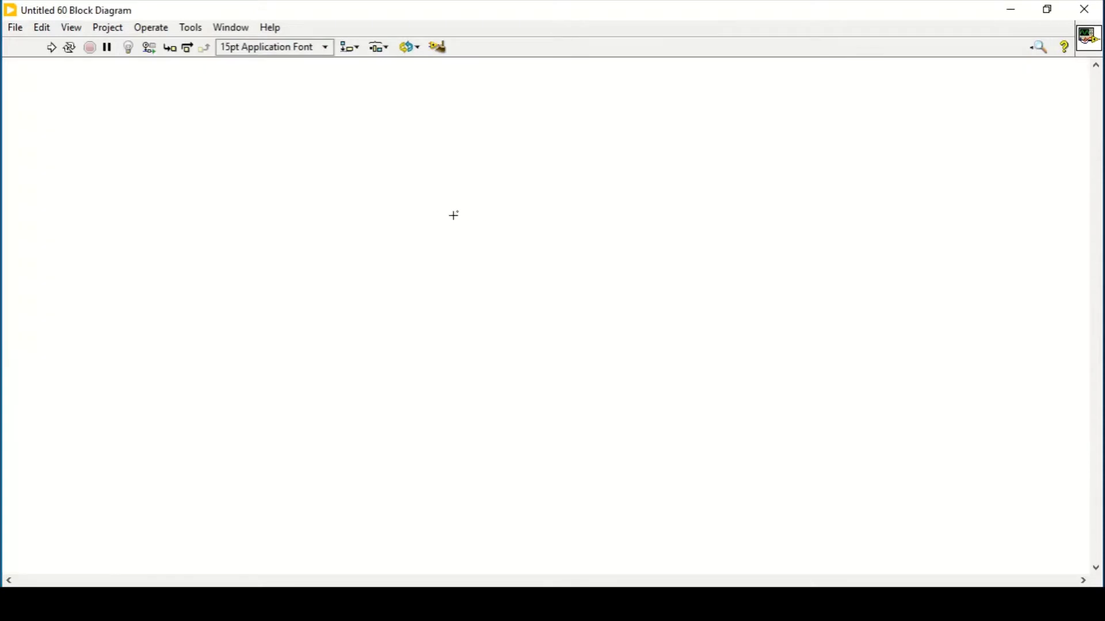
{"action": "right_click", "coordinate": [451, 216]}
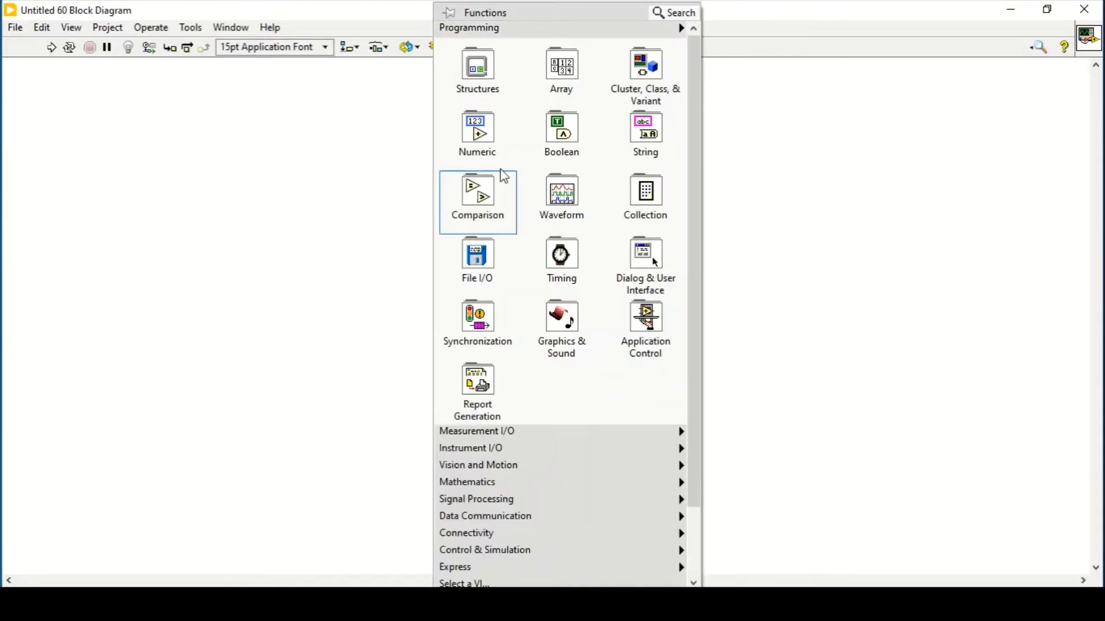
{"action": "left_click", "coordinate": [645, 127]}
{"action": "type", "text": "abcdefghijk"}
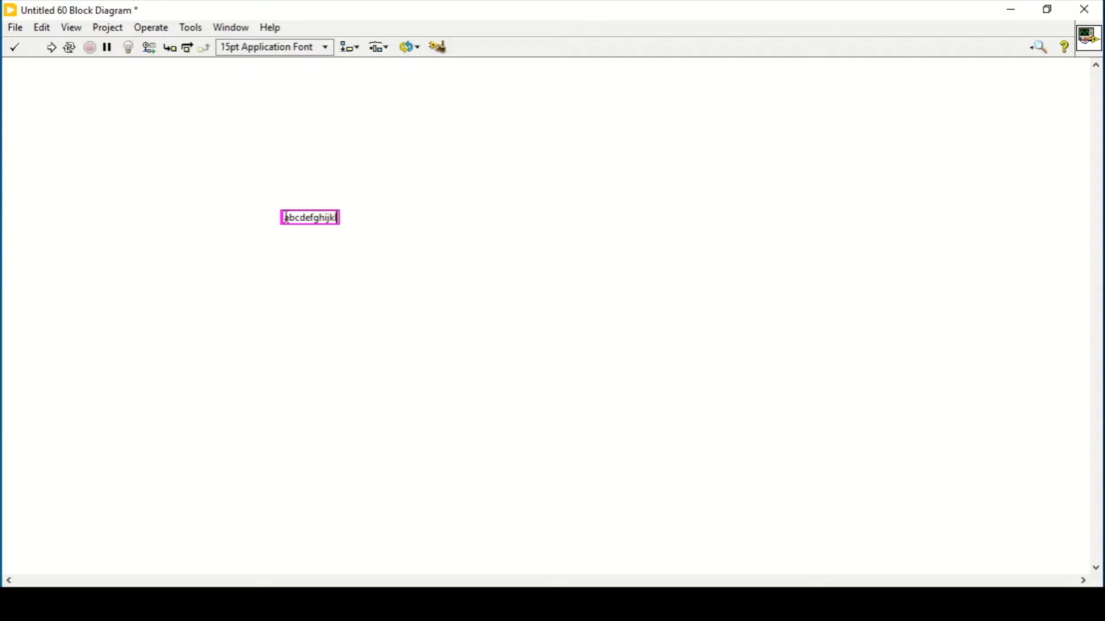
Finish the constant so it reads abcdefghijklmnopqrstuvwxyz.
{"action": "type", "text": "lmnopq"}
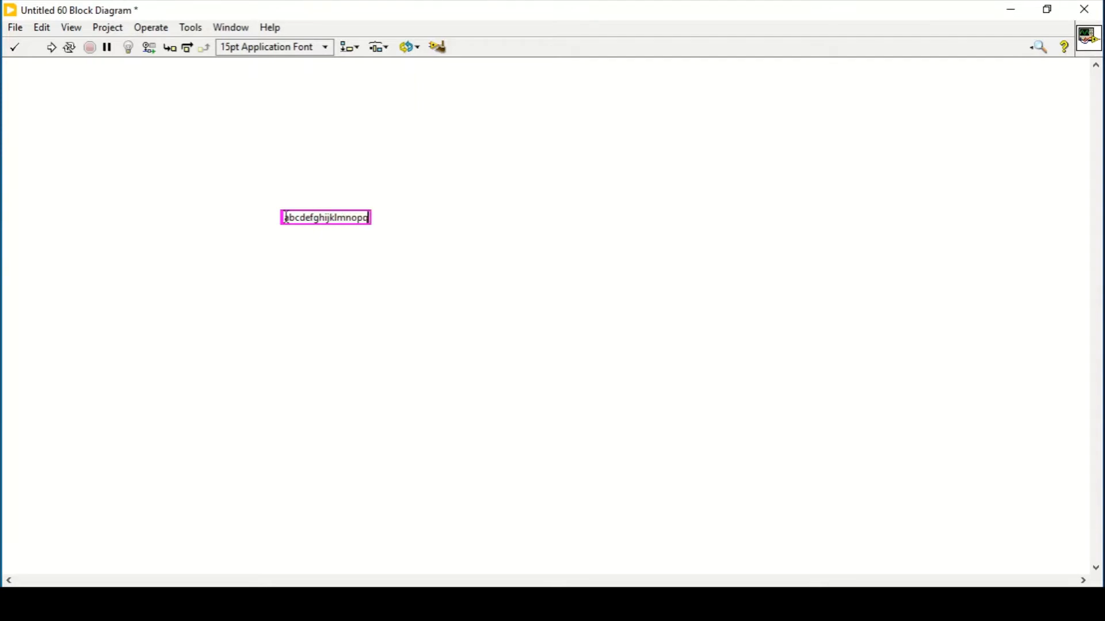
{"action": "type", "text": "rstuv"}
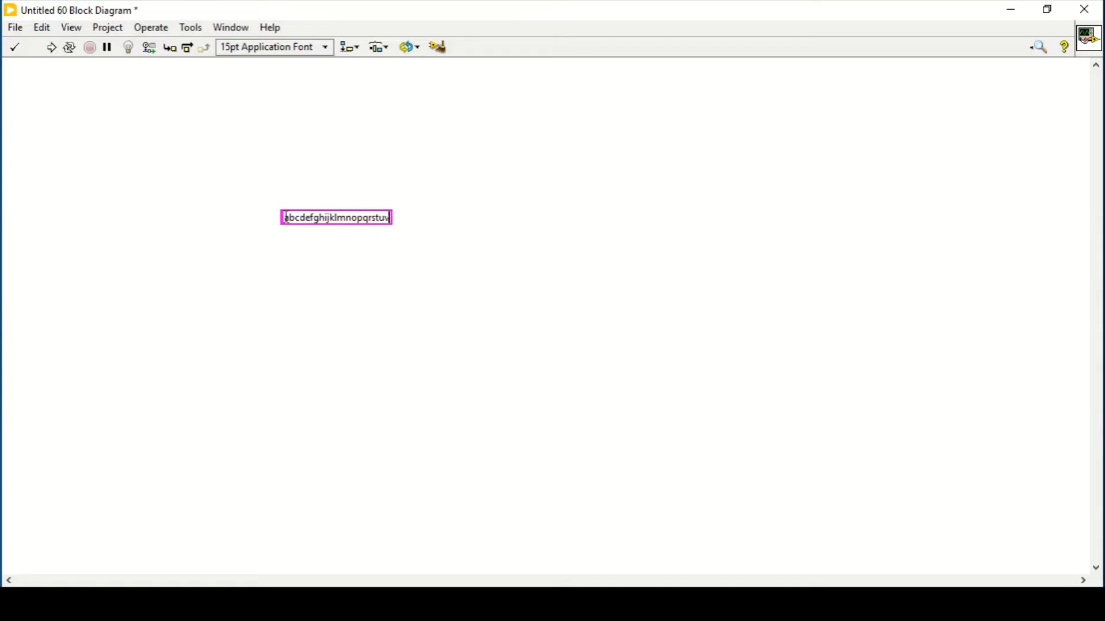
{"action": "type", "text": "wx"}
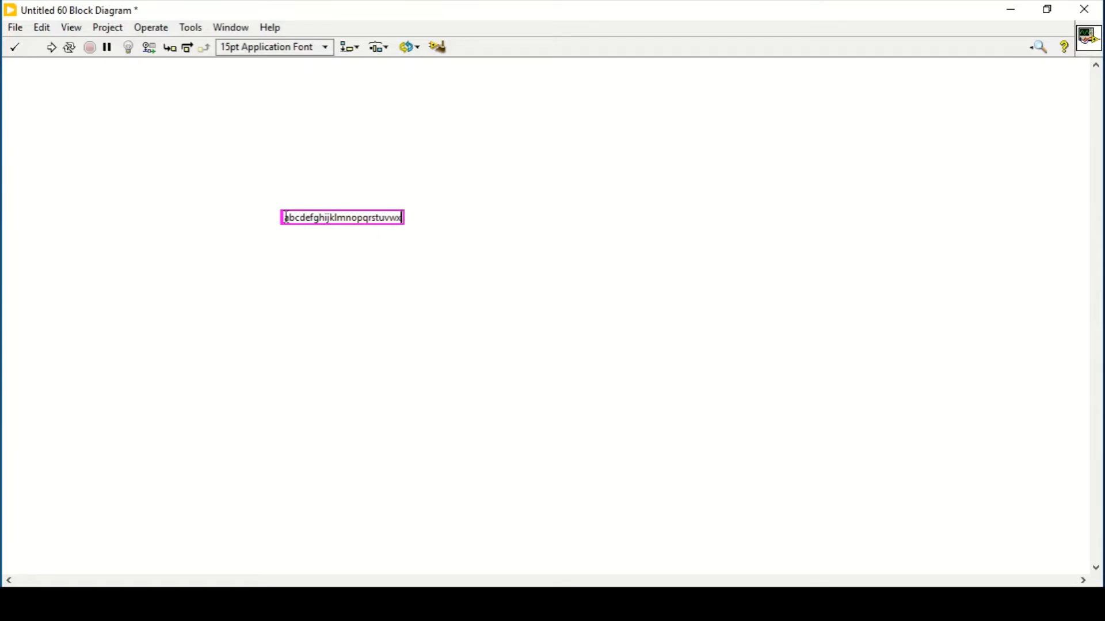
{"action": "type", "text": "yz"}
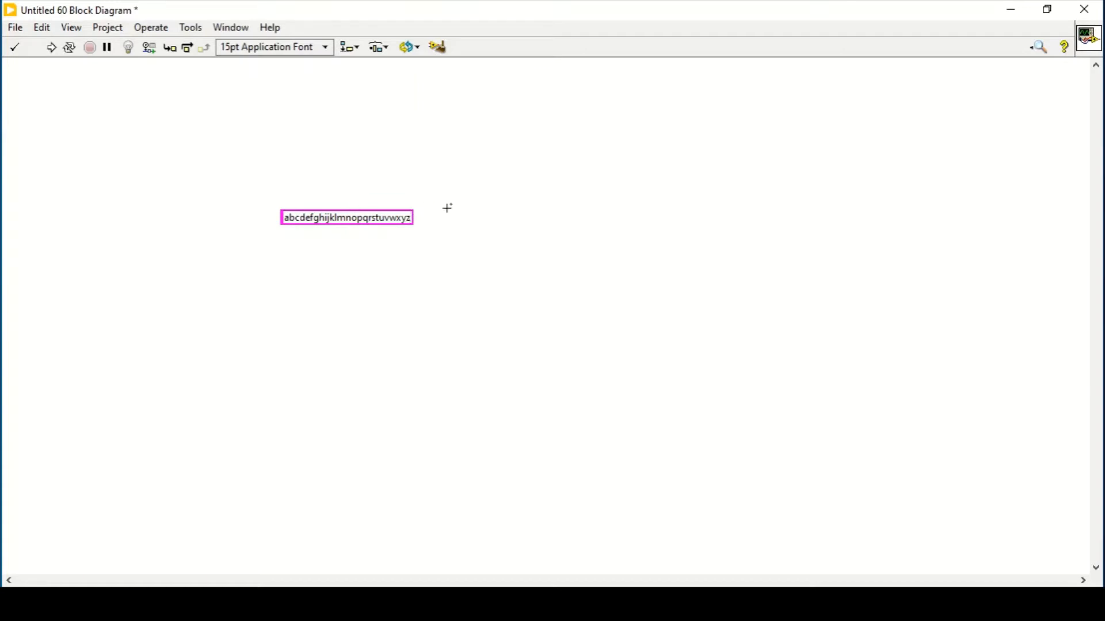
{"action": "mouse_move", "coordinate": [270, 198]}
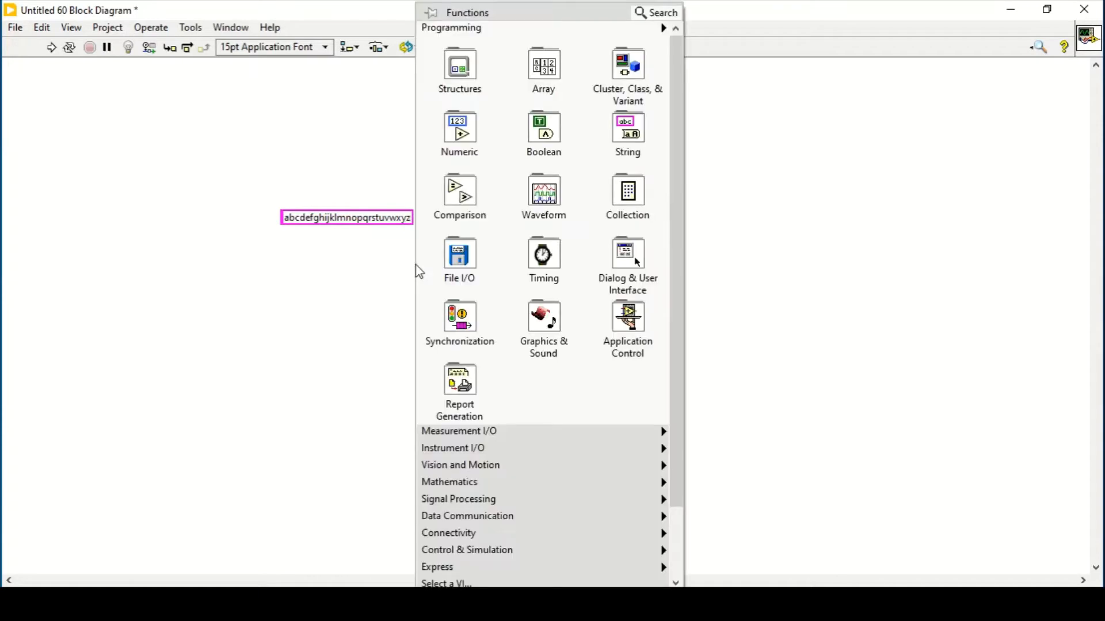
Add To Upper Case and Concatenate Strings nodes joining the lowercase and uppercase alphabet.
{"action": "left_click", "coordinate": [627, 127]}
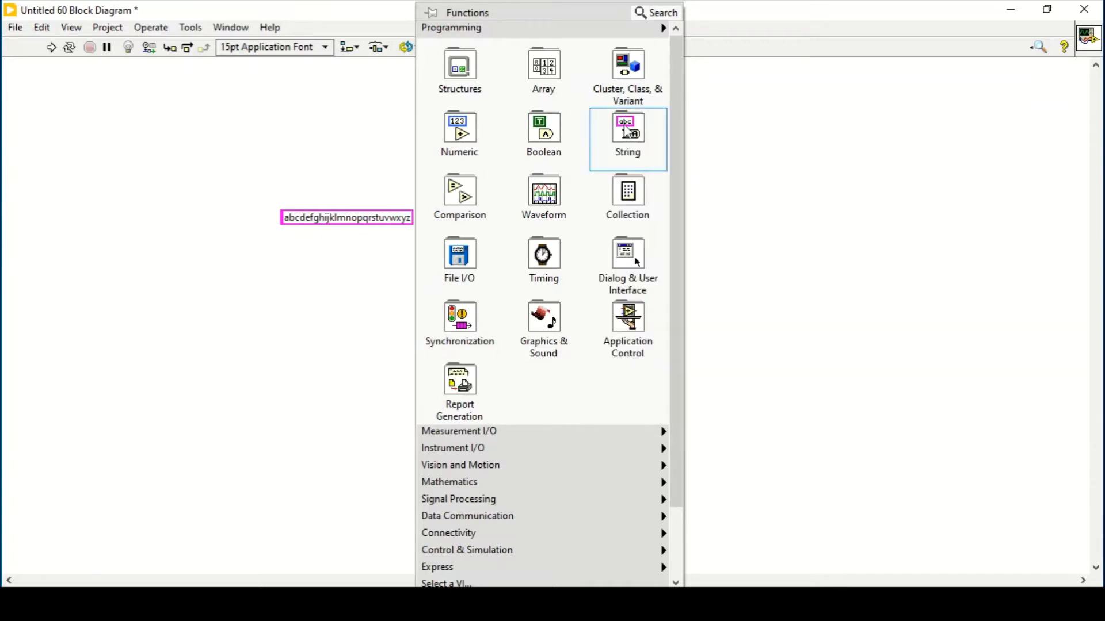
{"action": "left_click", "coordinate": [627, 127]}
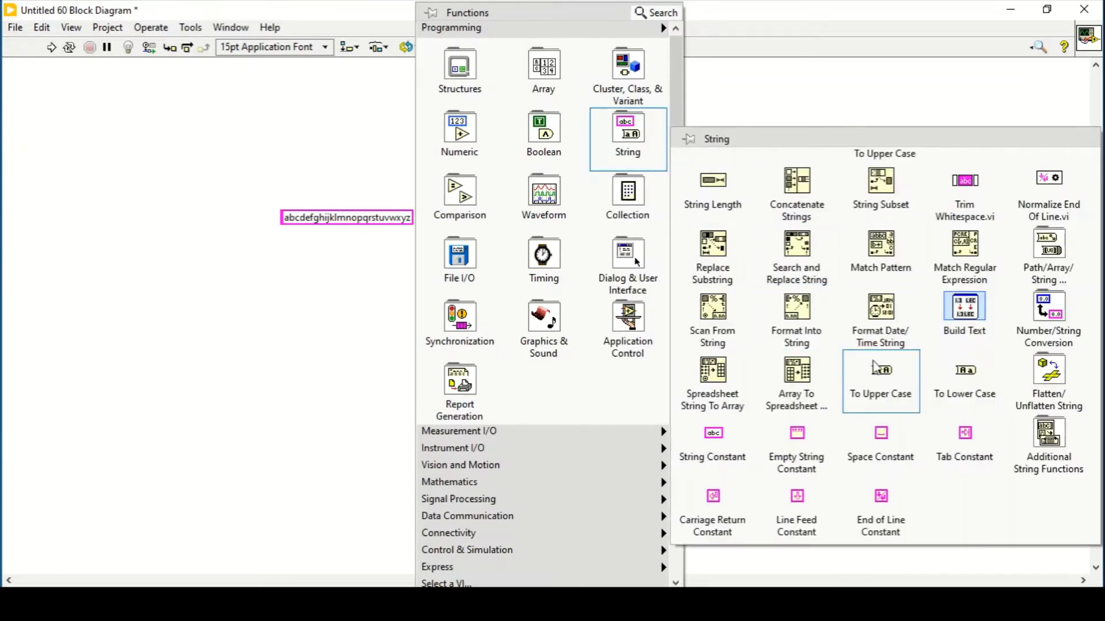
{"action": "left_click", "coordinate": [880, 370]}
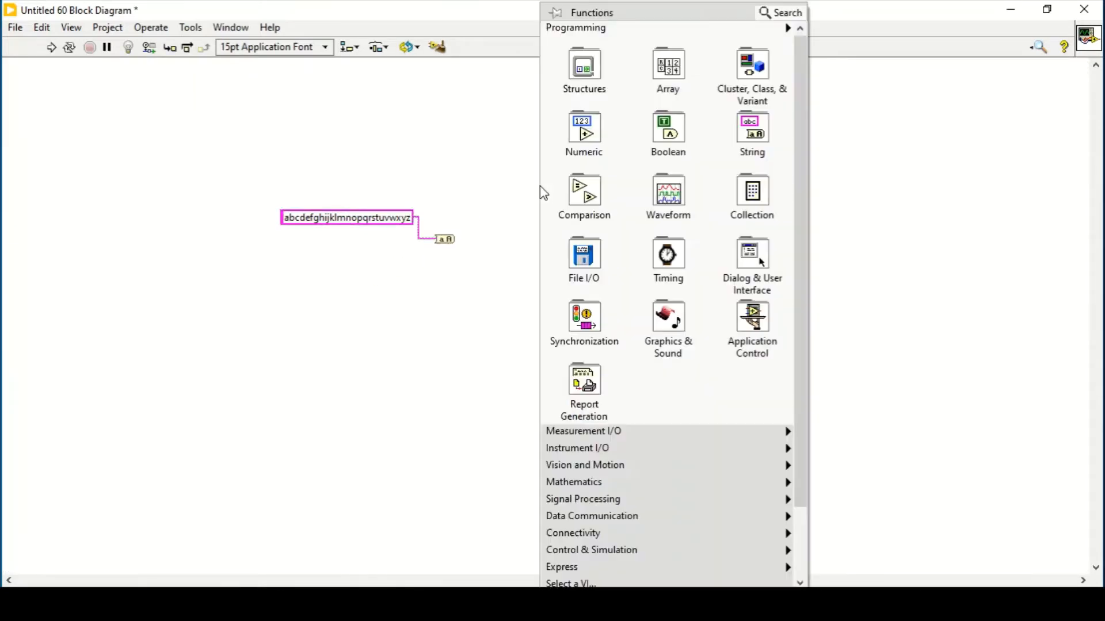
{"action": "left_click", "coordinate": [753, 126]}
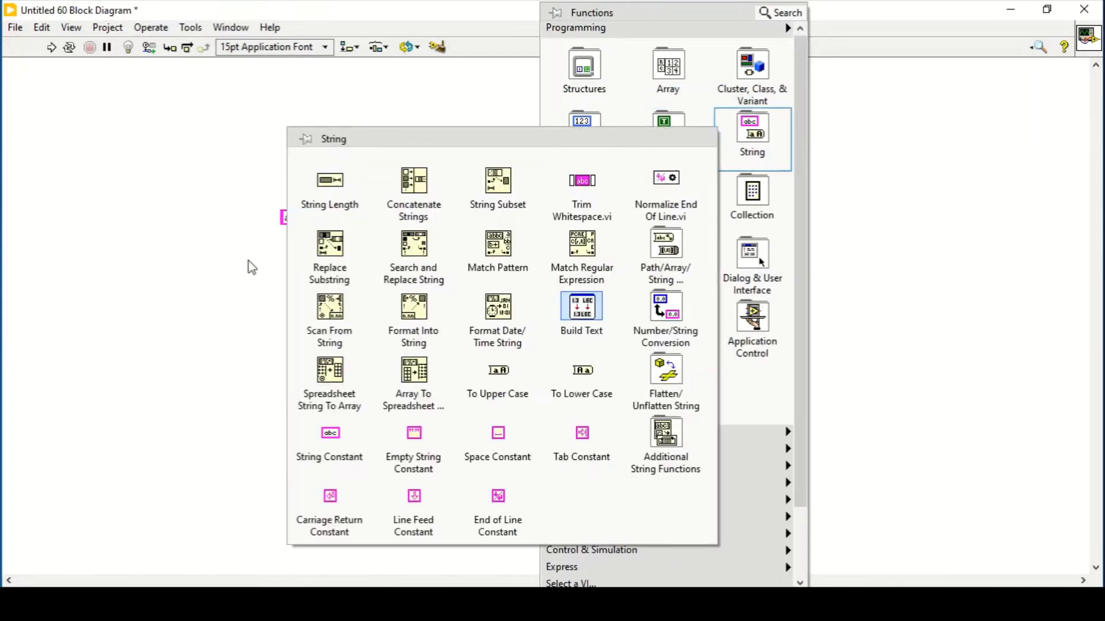
{"action": "left_click", "coordinate": [497, 371]}
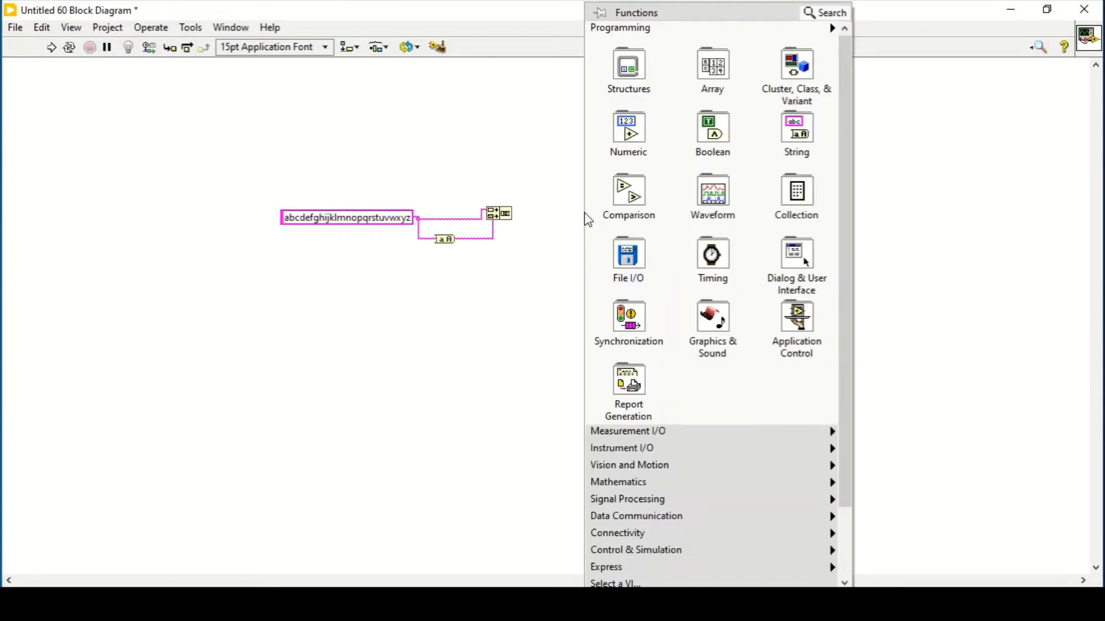
Draw a While Loop holding a Time Delay confirmed at 1.000 seconds.
{"action": "left_click", "coordinate": [629, 64]}
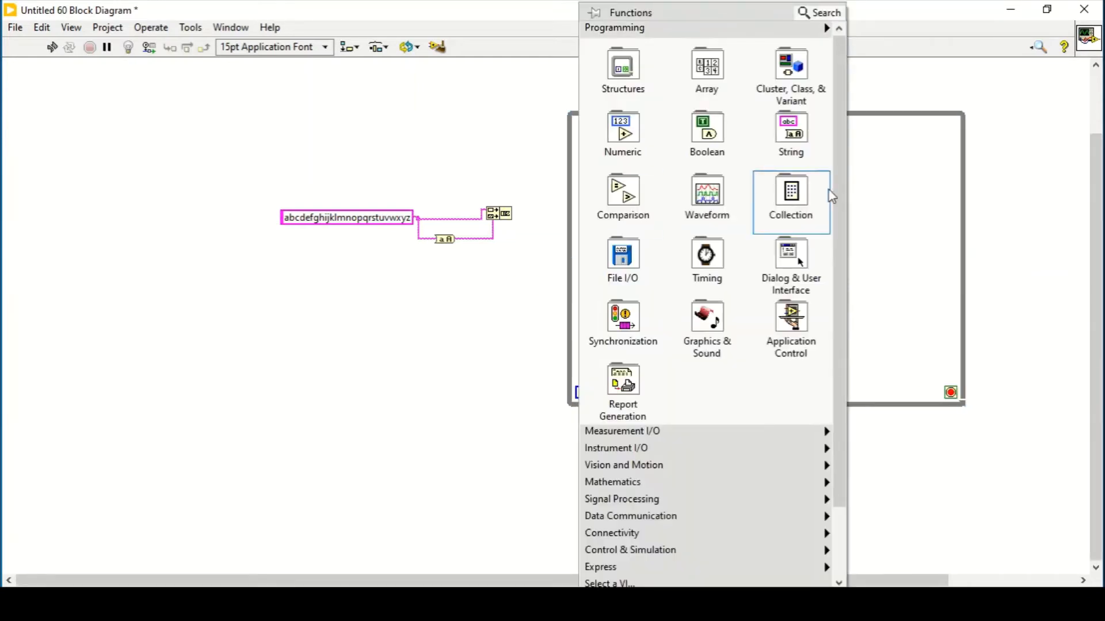
{"action": "left_click", "coordinate": [706, 255]}
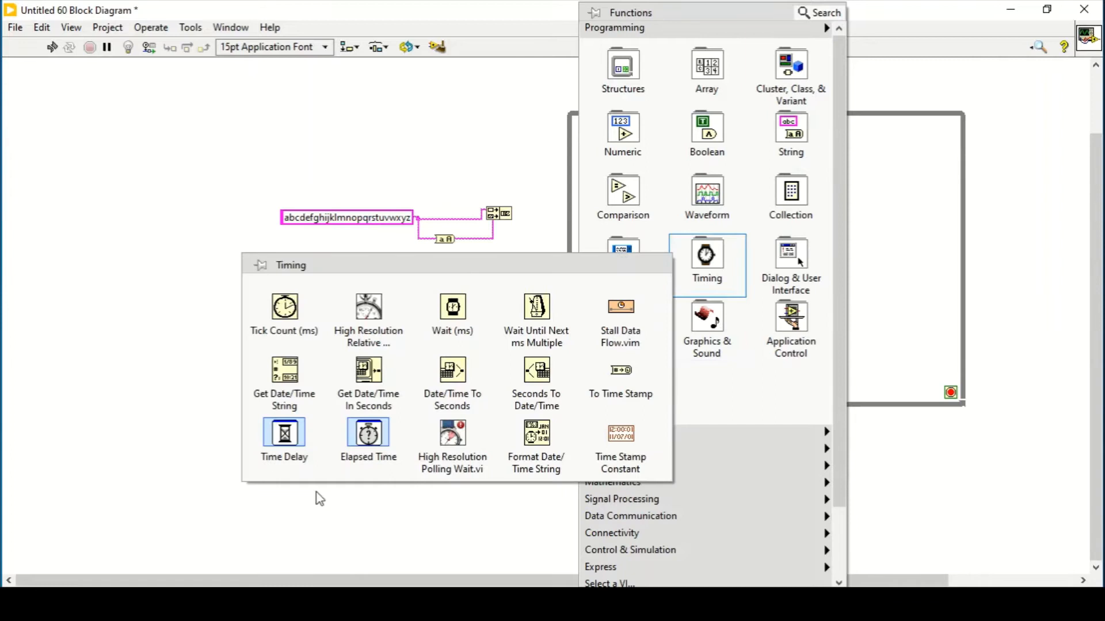
{"action": "left_click", "coordinate": [283, 432]}
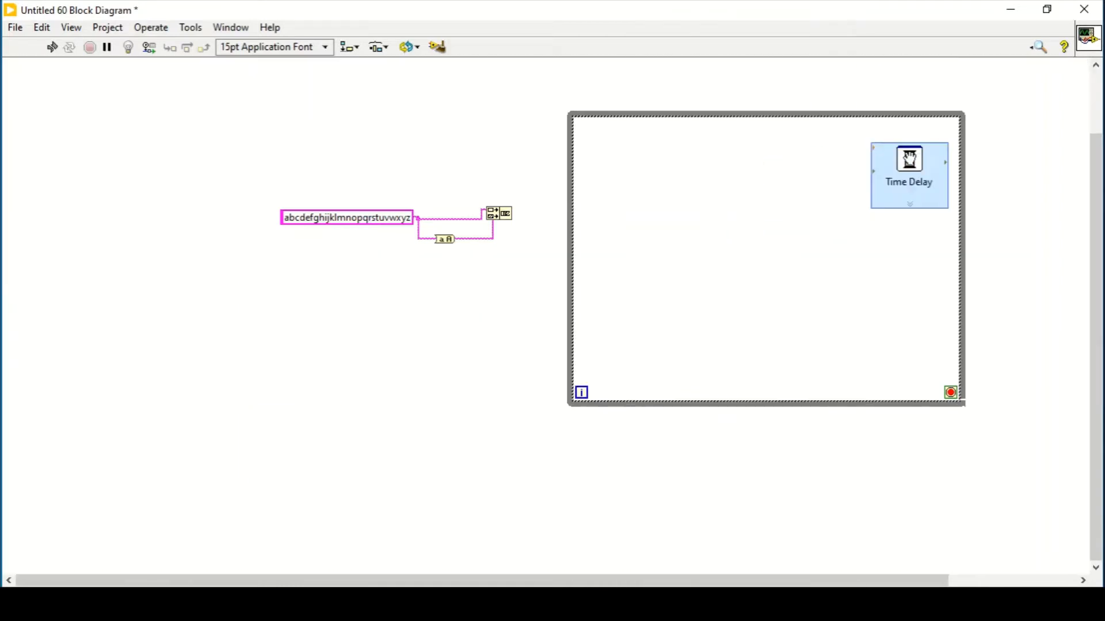
{"action": "double_click", "coordinate": [909, 160]}
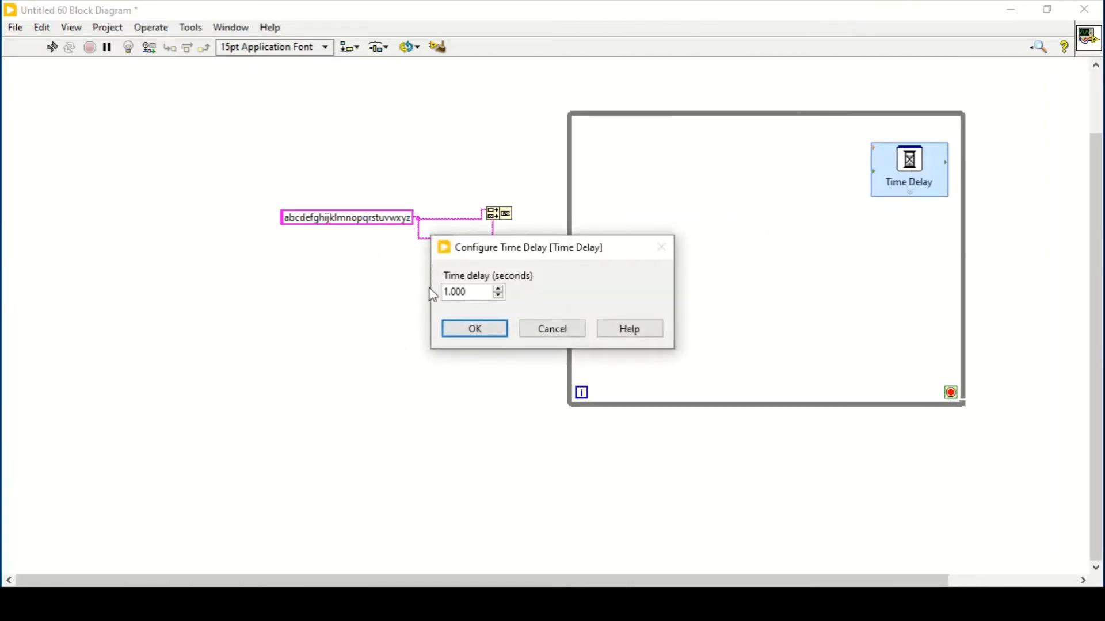
{"action": "left_click", "coordinate": [474, 329]}
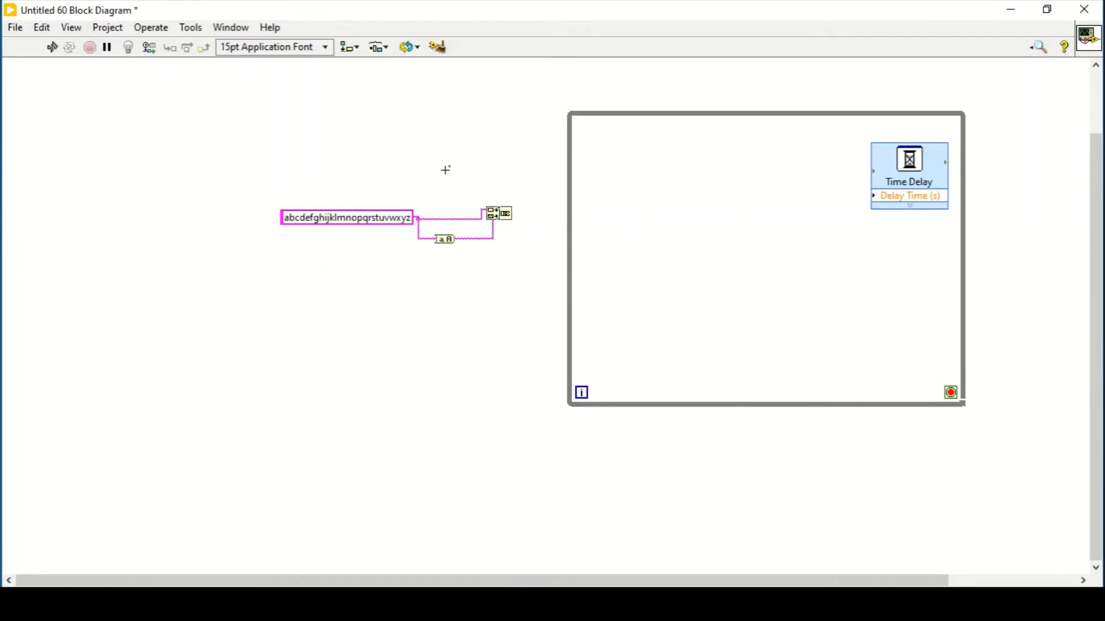
{"action": "left_click", "coordinate": [300, 218]}
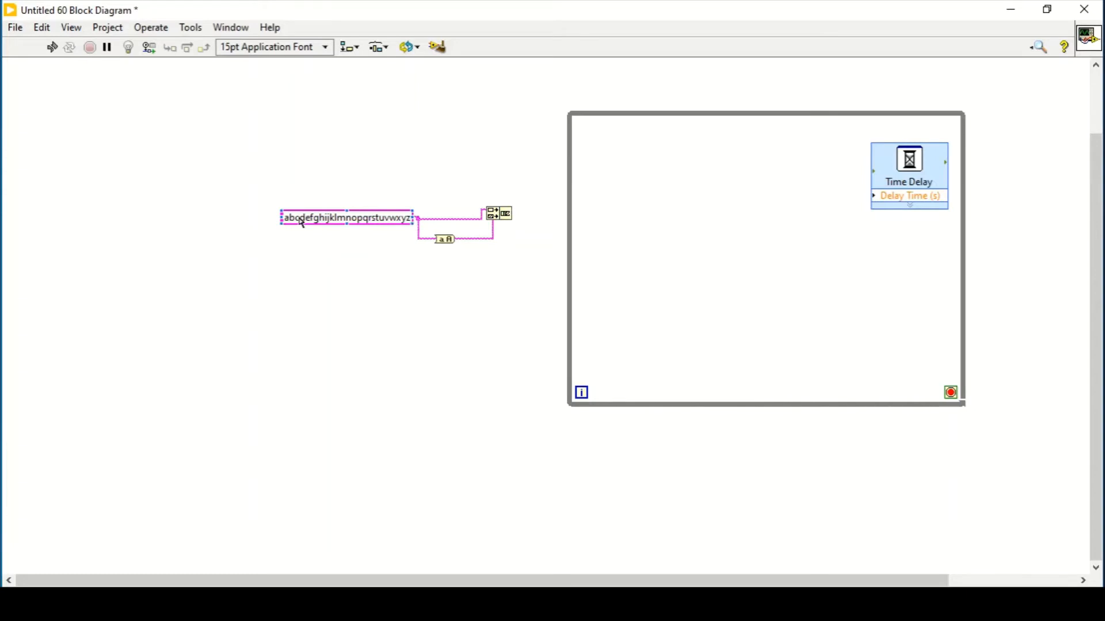
{"action": "mouse_move", "coordinate": [562, 260]}
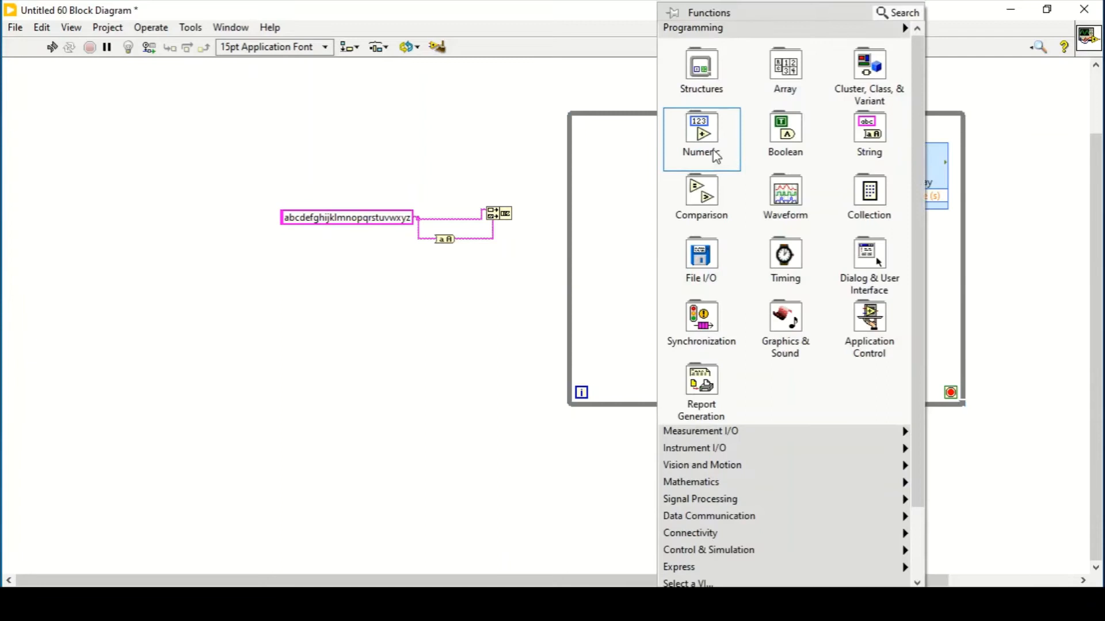
Place a Random Number (Range) node in the loop with U64 representation.
{"action": "left_click", "coordinate": [701, 132]}
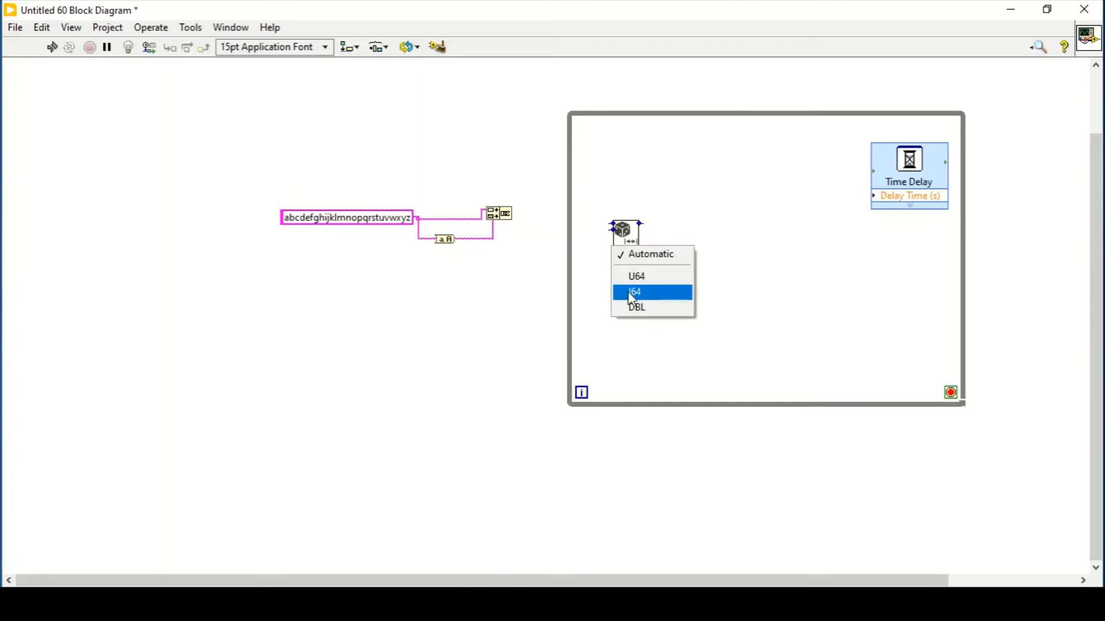
{"action": "mouse_move", "coordinate": [630, 279]}
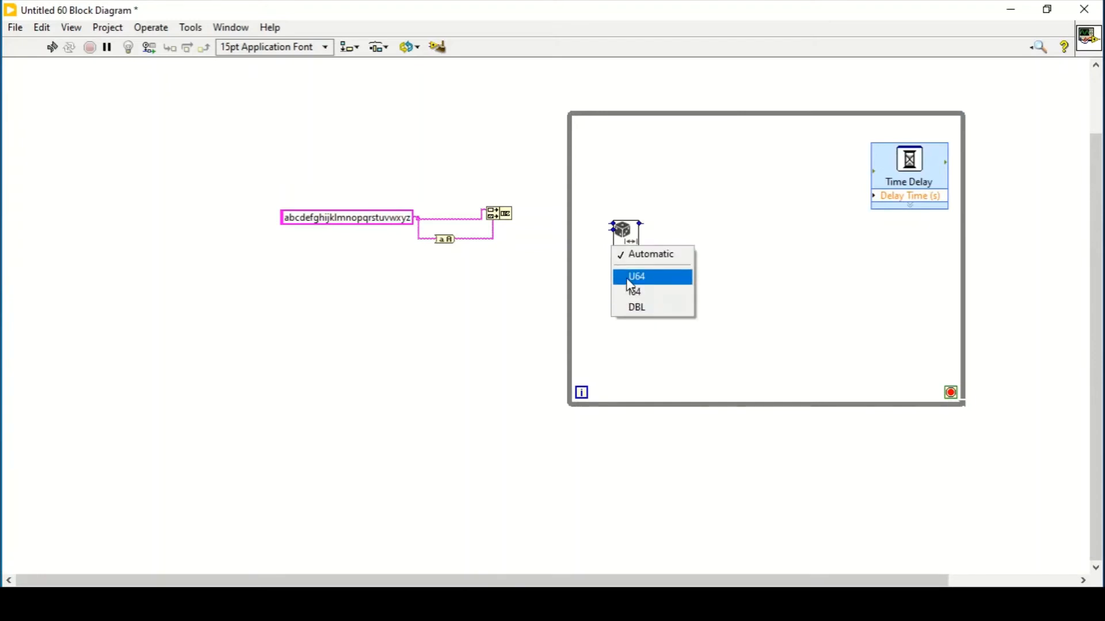
{"action": "left_click", "coordinate": [633, 276]}
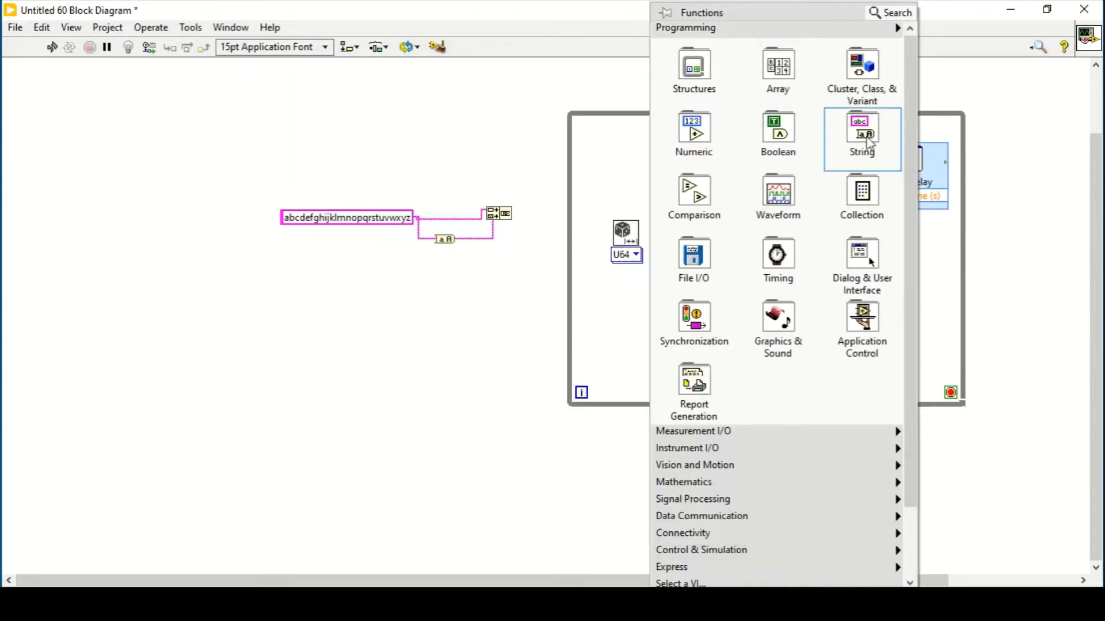
Place a String Subset node in the loop fed by the random number.
{"action": "left_click", "coordinate": [862, 127]}
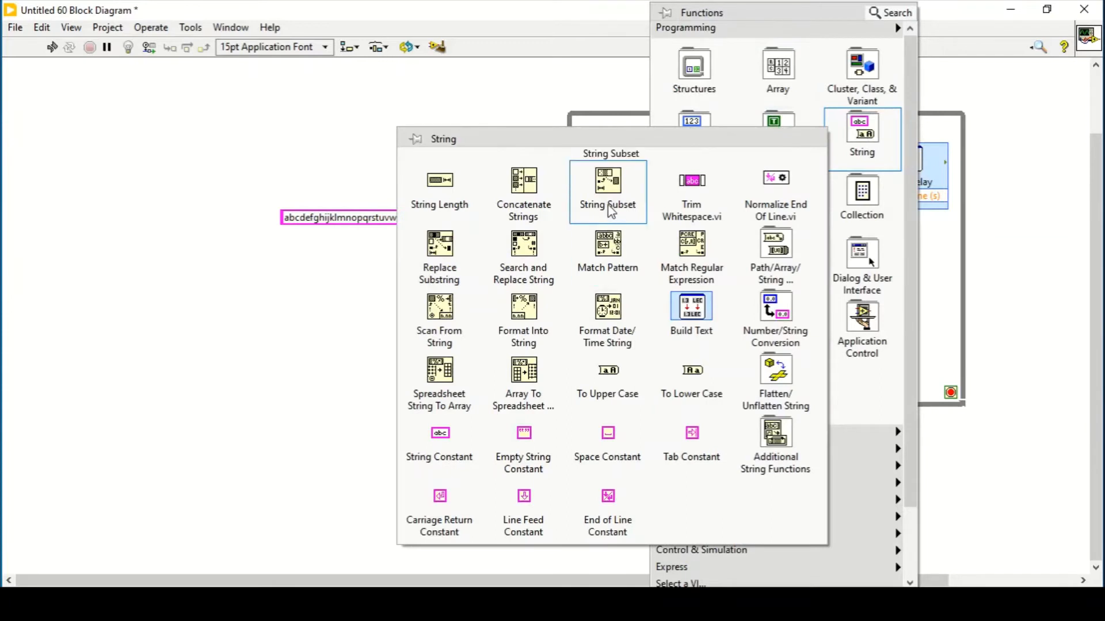
{"action": "left_click", "coordinate": [607, 179]}
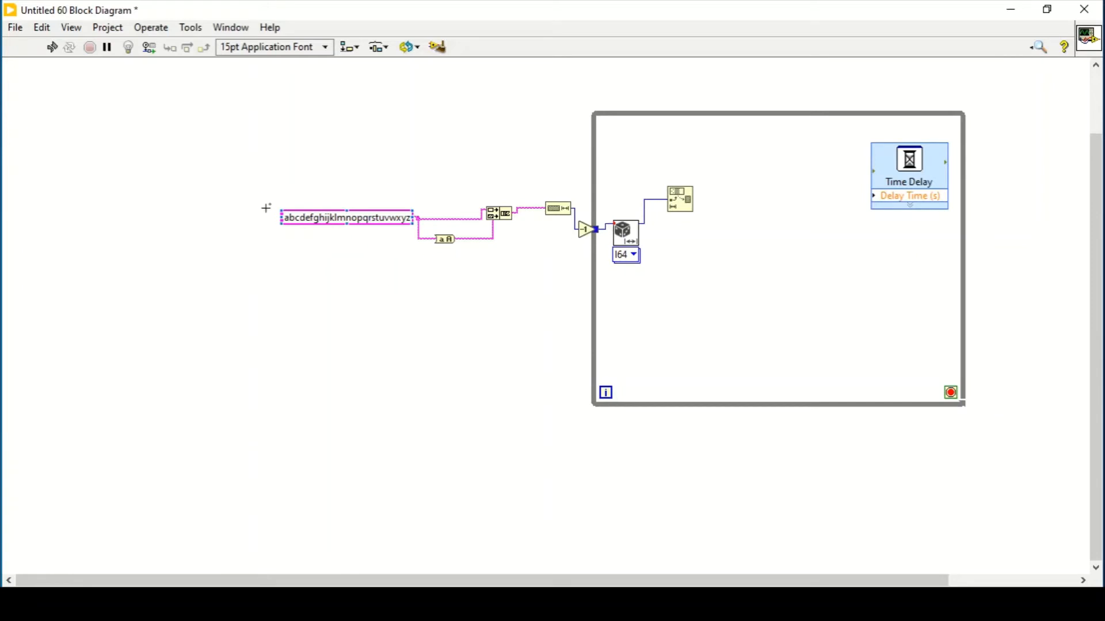
{"action": "mouse_move", "coordinate": [538, 292]}
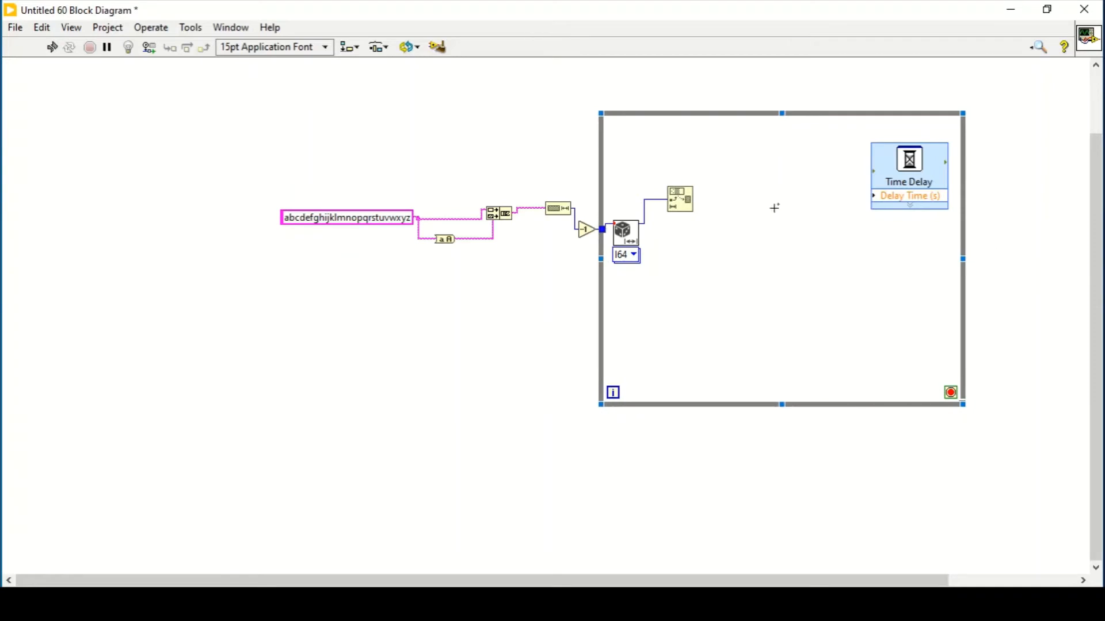
{"action": "mouse_move", "coordinate": [679, 202]}
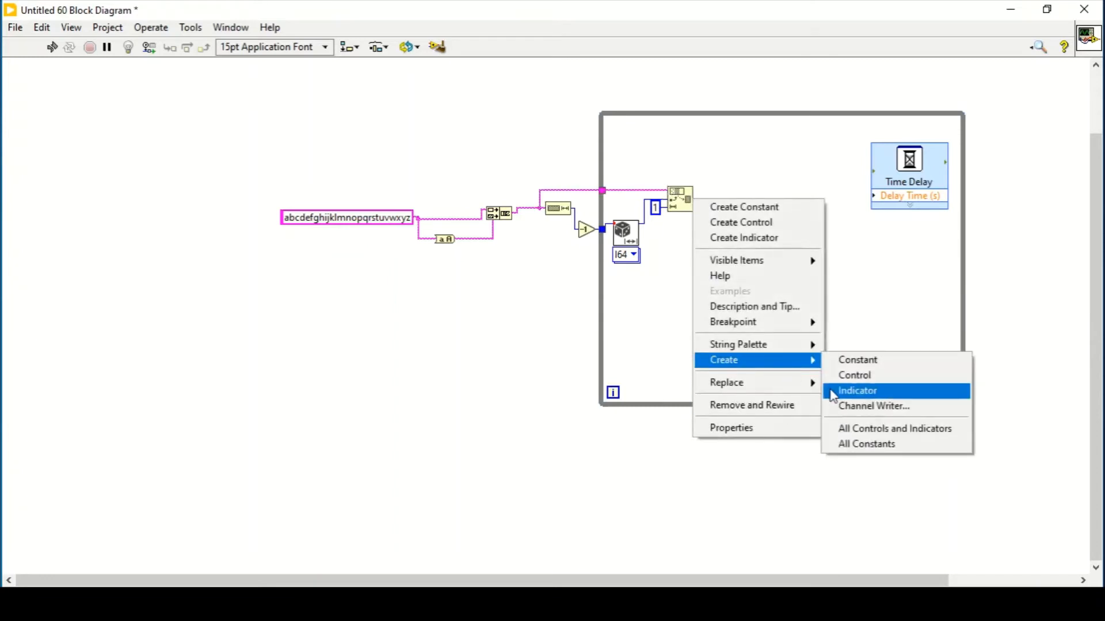
Create a substring indicator from the String Subset output.
{"action": "left_click", "coordinate": [857, 391]}
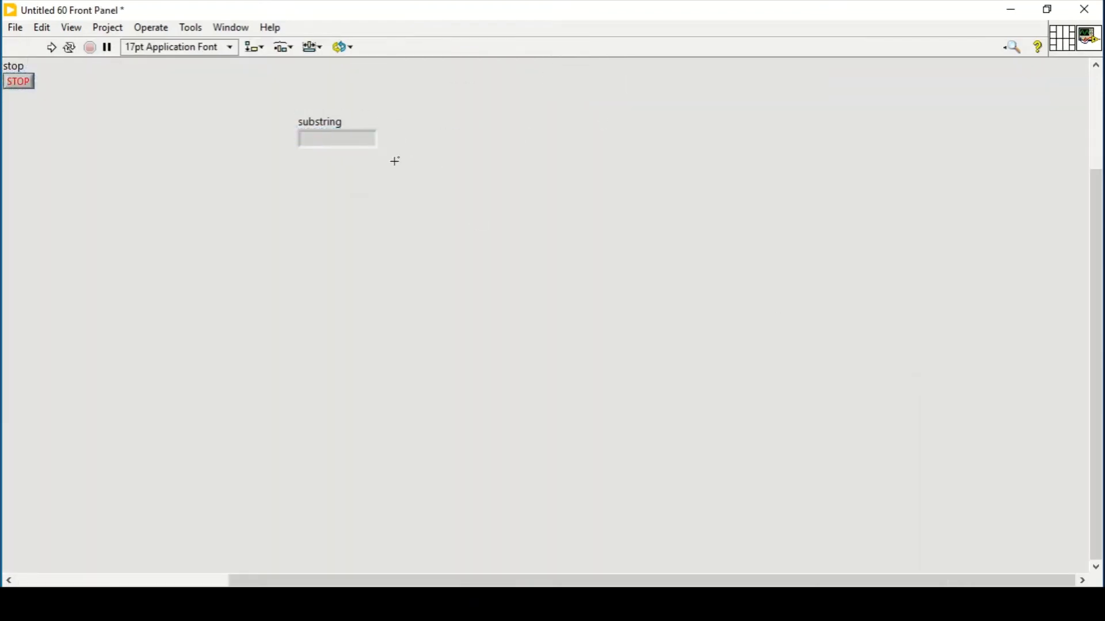
Enlarge the substring indicator, run the VI showing 'a', stop it and return to the block diagram.
{"action": "left_click_drag", "start_coordinate": [375, 150], "coordinate": [456, 202]}
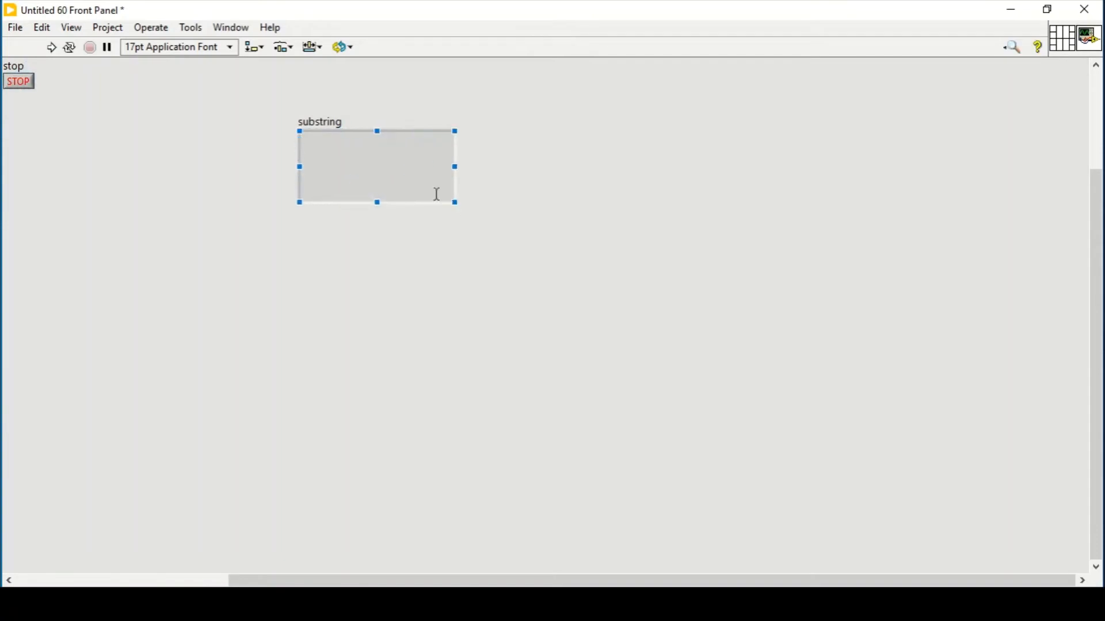
{"action": "left_click_drag", "start_coordinate": [19, 81], "coordinate": [404, 303]}
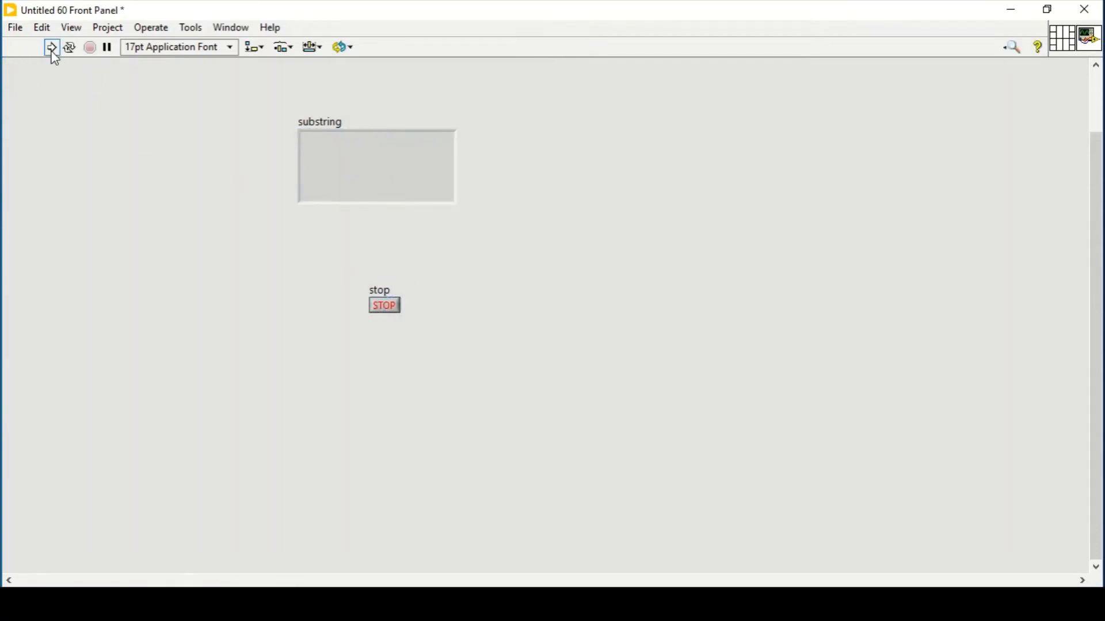
{"action": "left_click", "coordinate": [36, 47]}
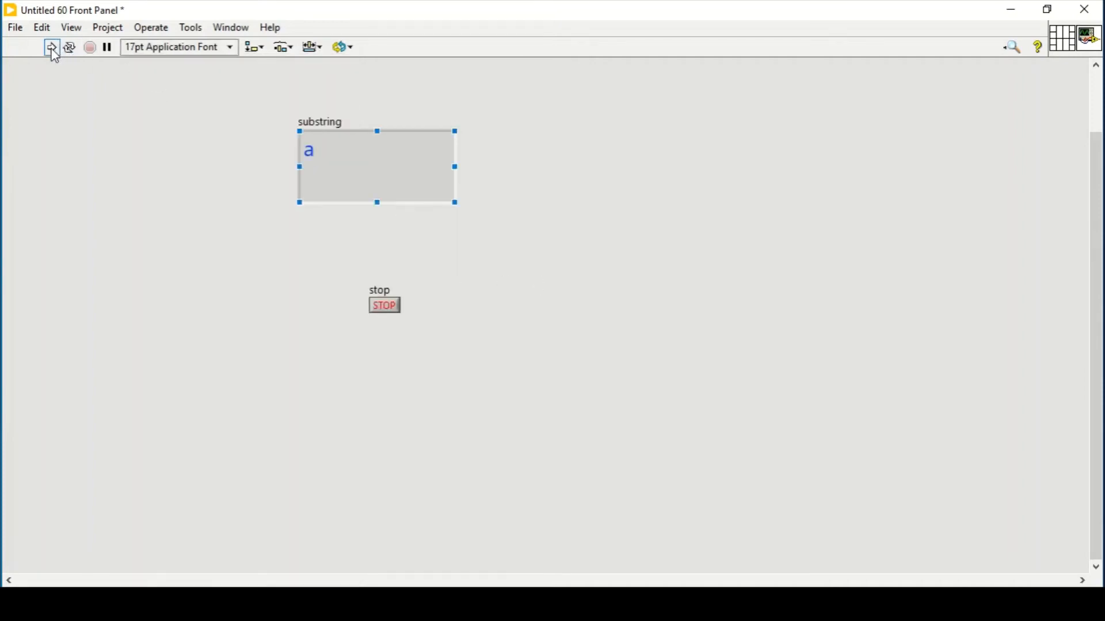
{"action": "left_click", "coordinate": [39, 46]}
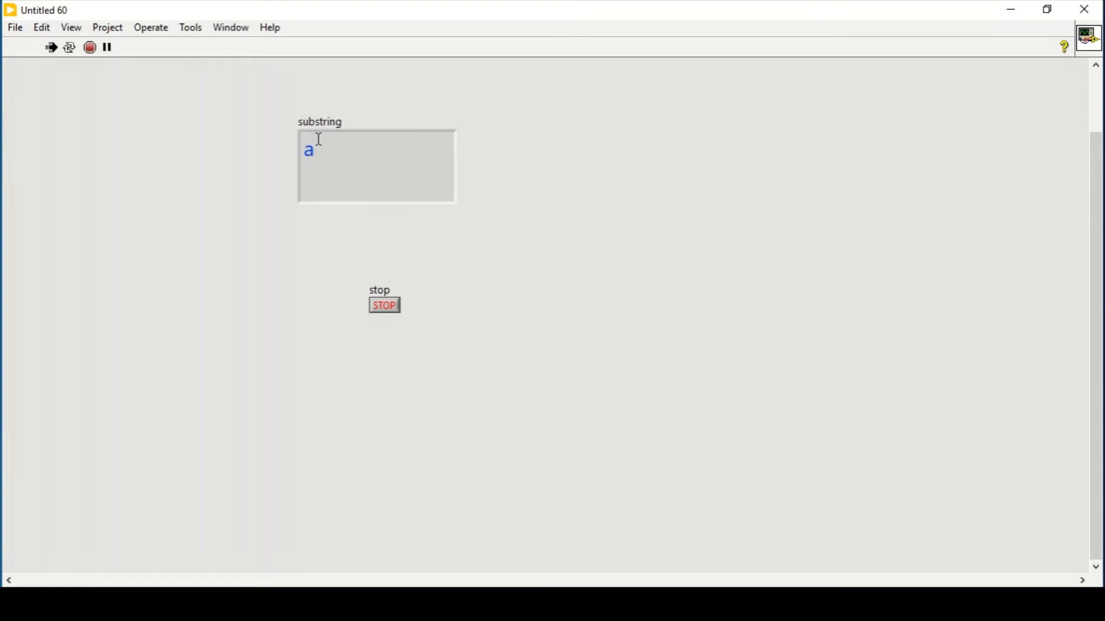
{"action": "left_click", "coordinate": [231, 28]}
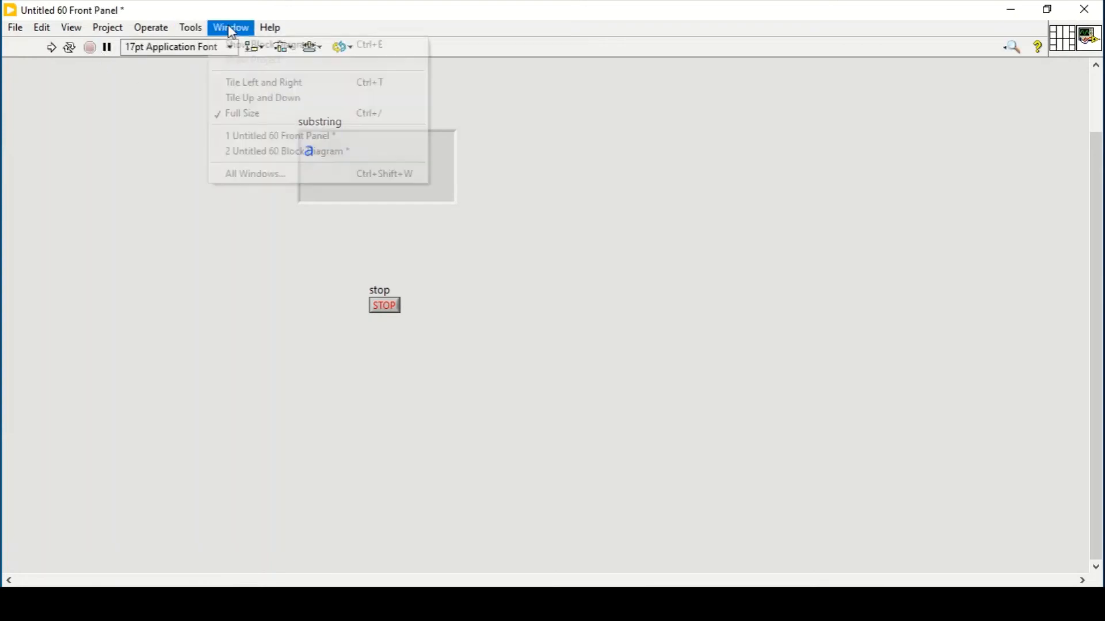
{"action": "left_click", "coordinate": [280, 152]}
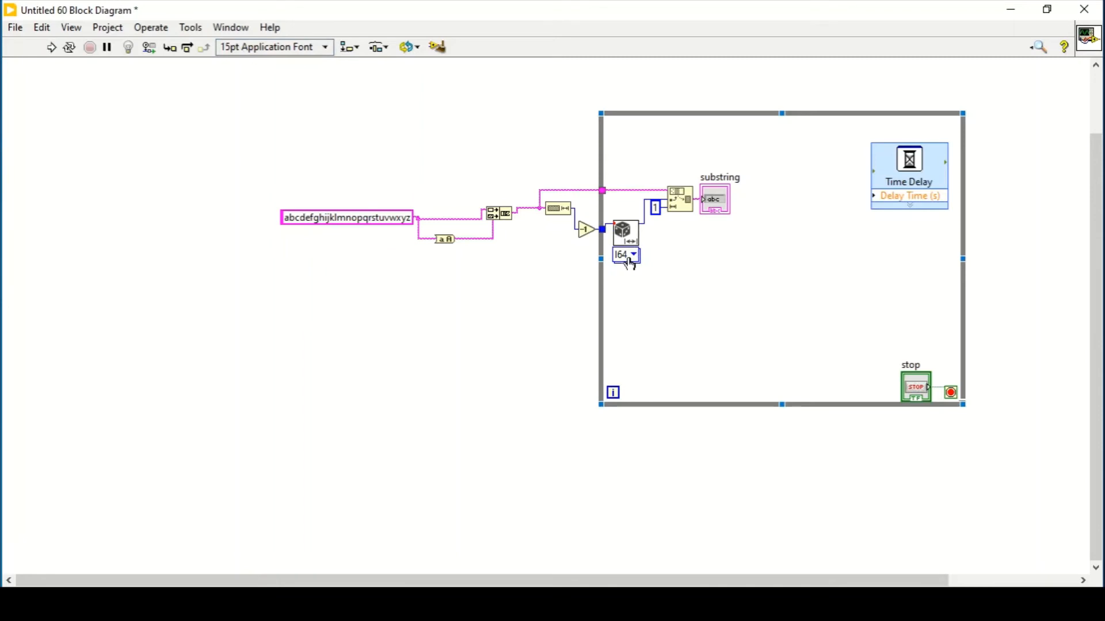
{"action": "mouse_move", "coordinate": [631, 260]}
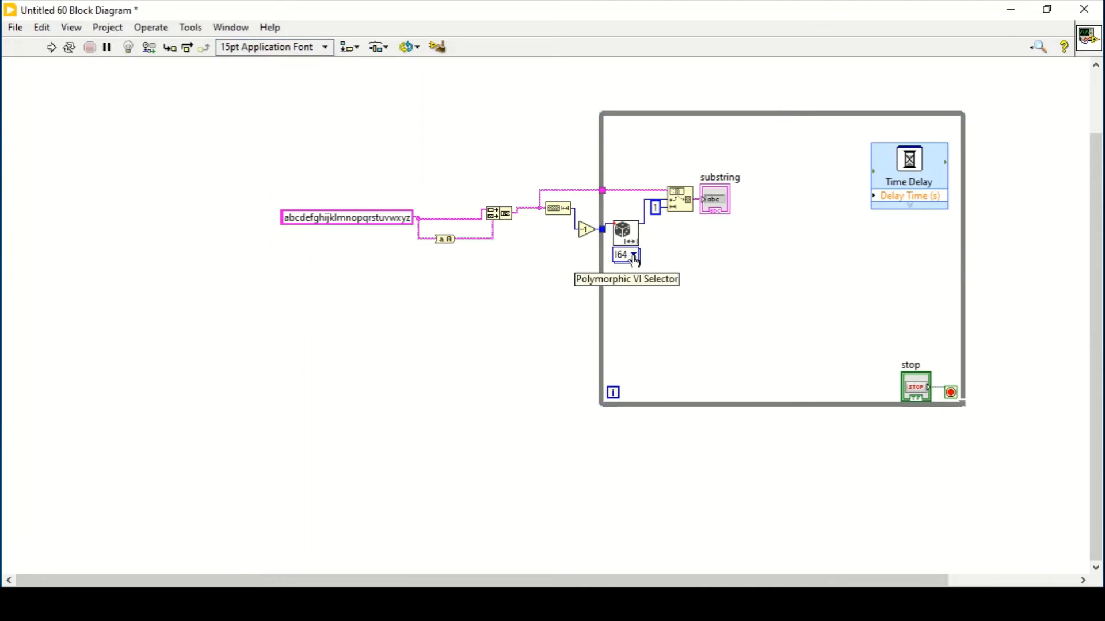
{"action": "mouse_move", "coordinate": [650, 230]}
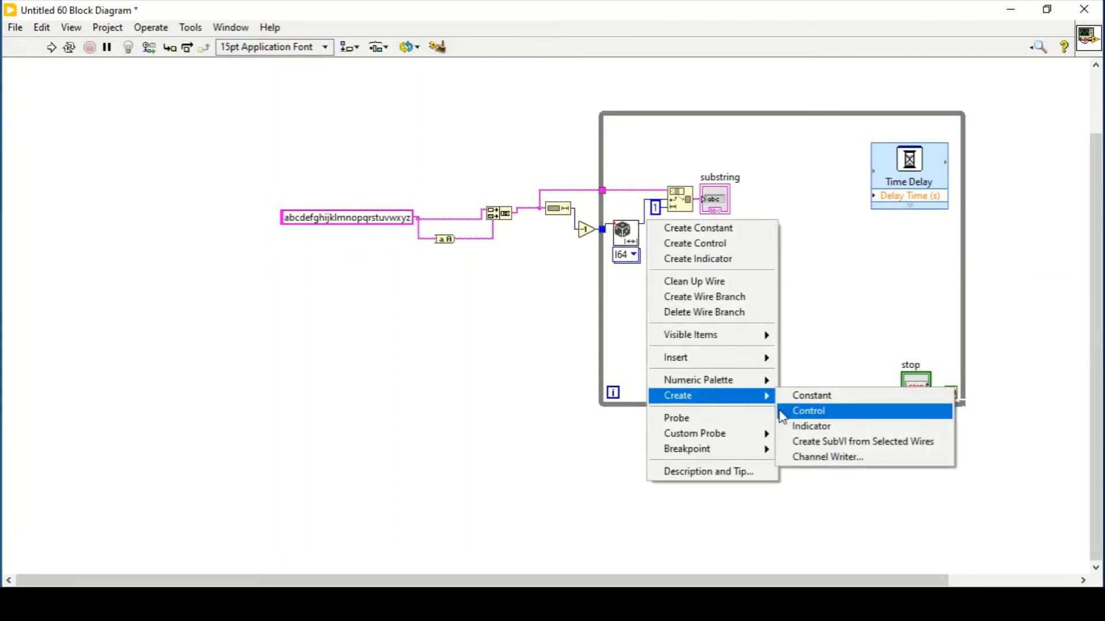
Show the random number on the front panel and run the VI, reading -19.
{"action": "left_click", "coordinate": [808, 410]}
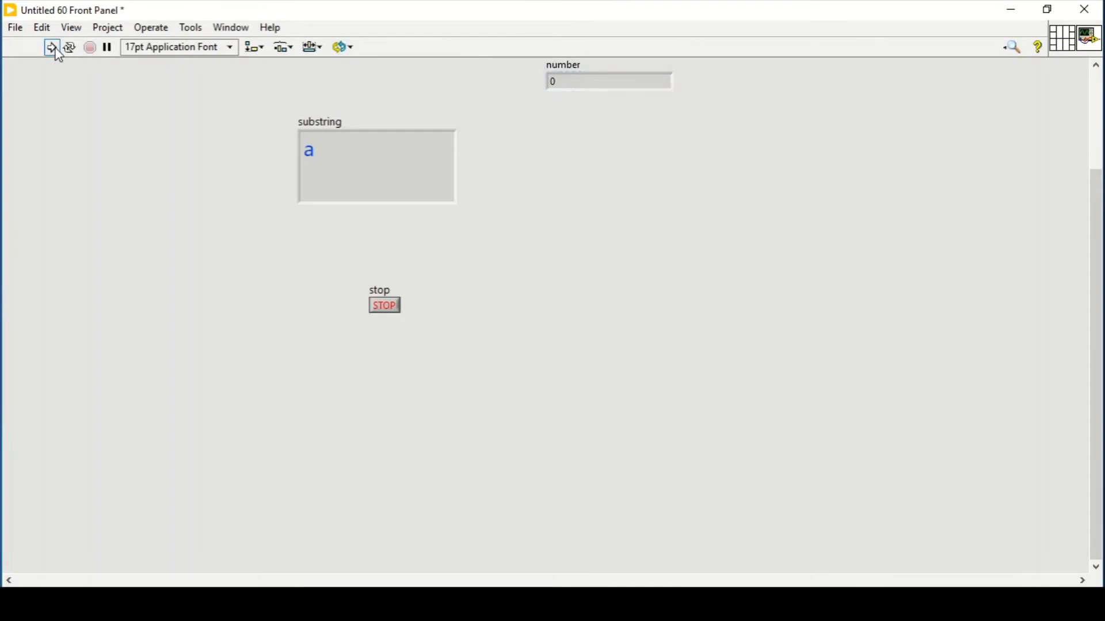
{"action": "left_click", "coordinate": [41, 46]}
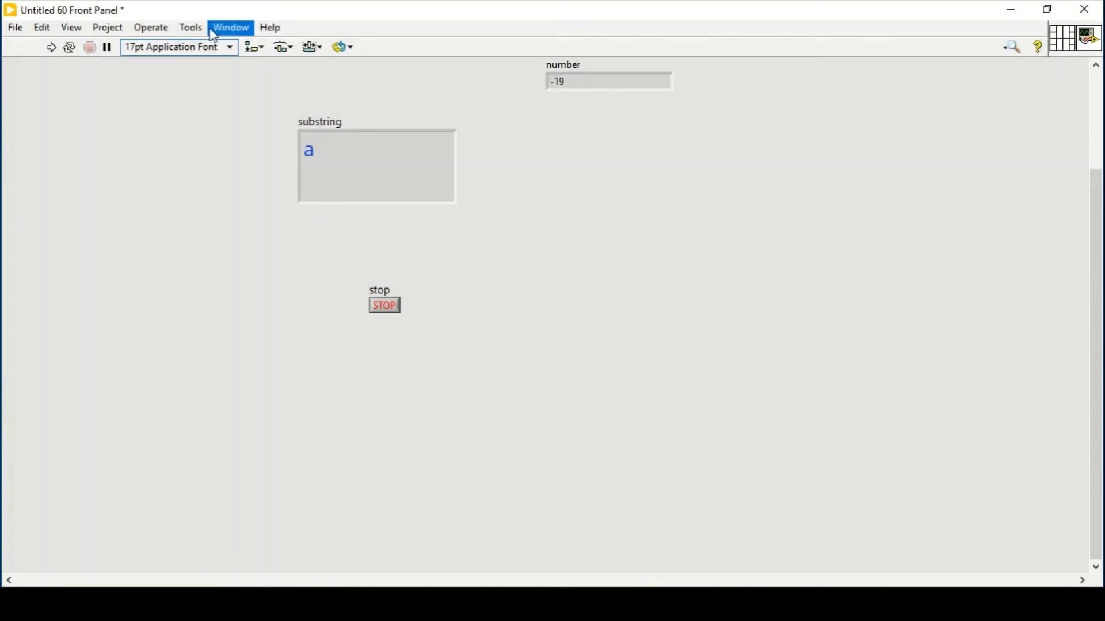
{"action": "left_click", "coordinate": [229, 27]}
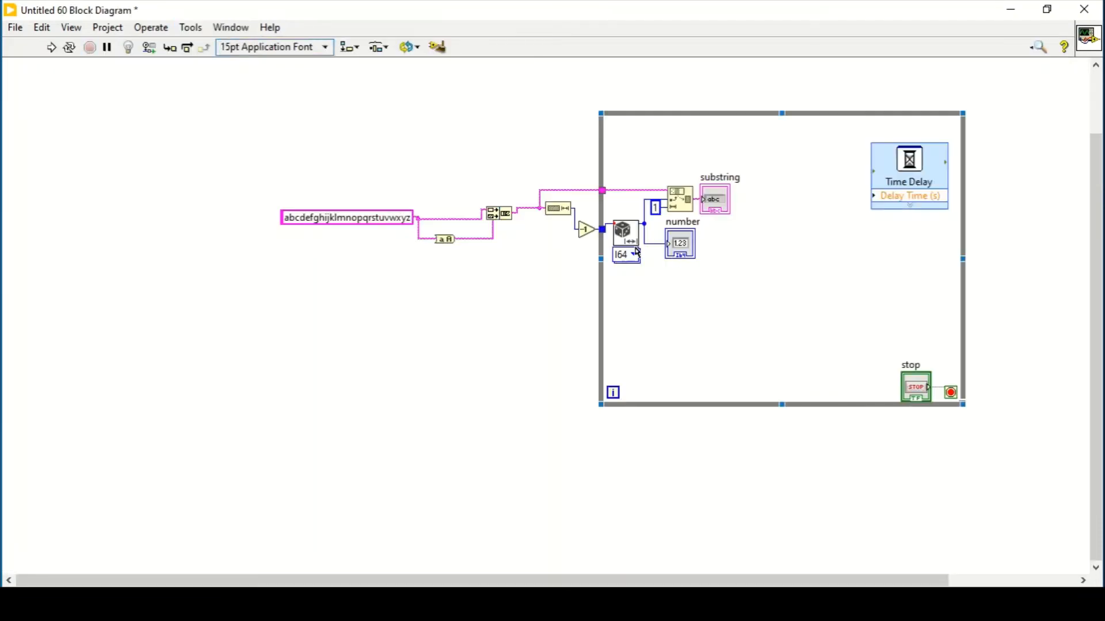
Set the random number representation to U64 and rerun the VI.
{"action": "left_click", "coordinate": [626, 254]}
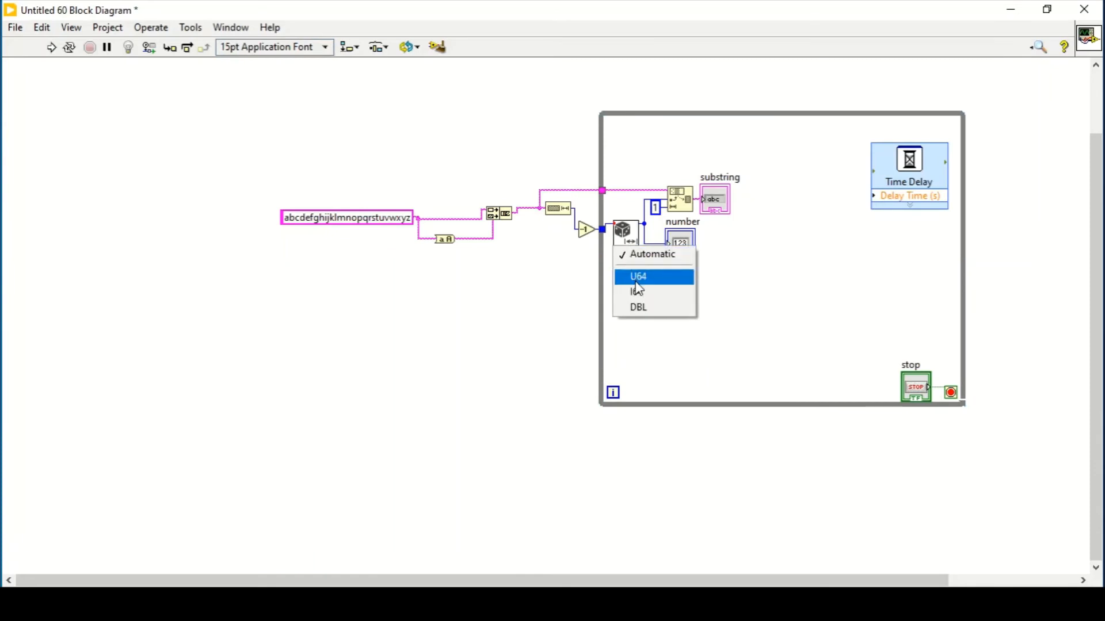
{"action": "left_click", "coordinate": [637, 276]}
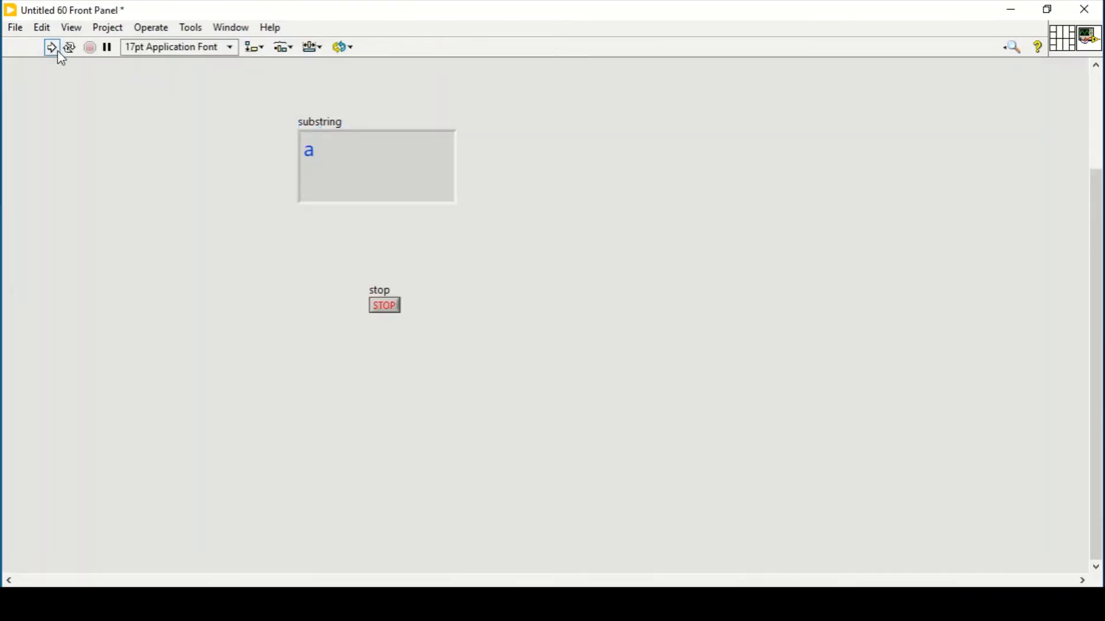
{"action": "left_click", "coordinate": [53, 46]}
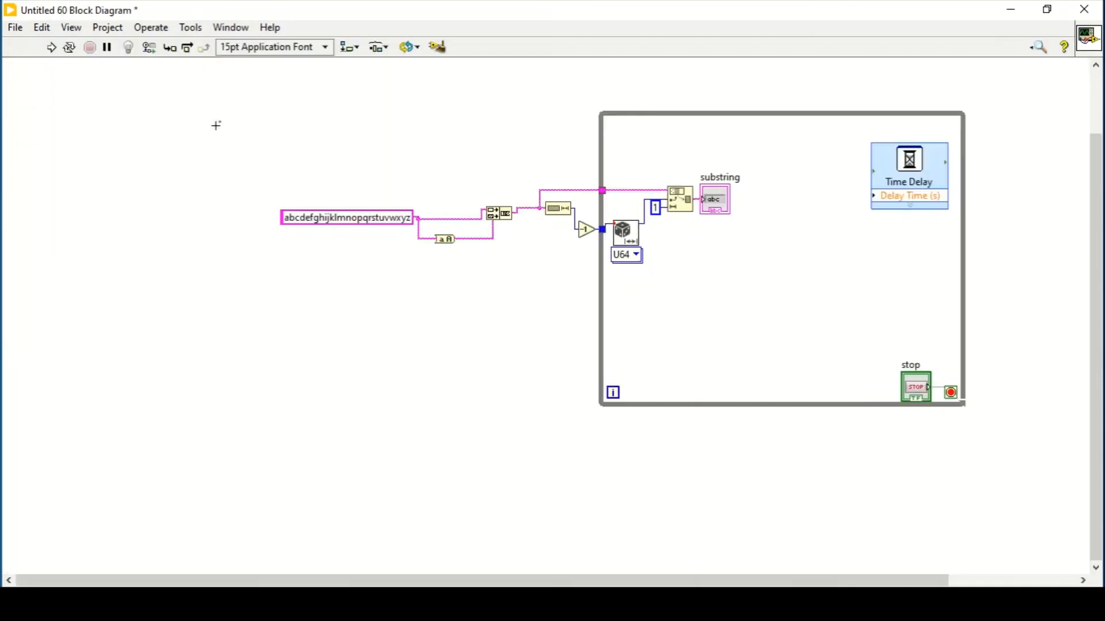
{"action": "mouse_move", "coordinate": [682, 212]}
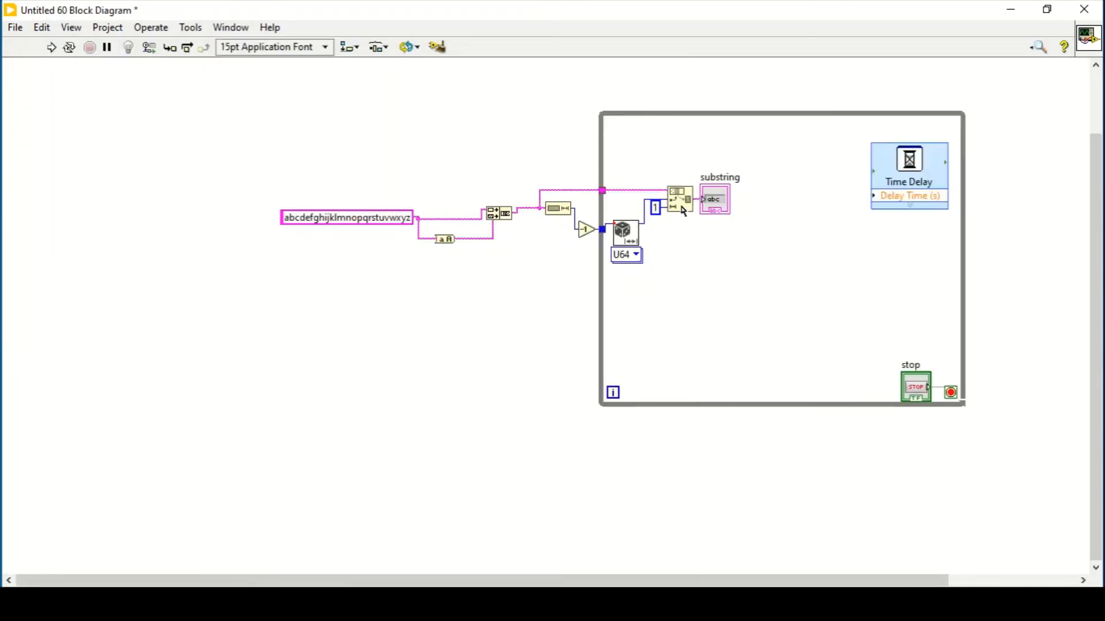
Duplicate the Random Number and String Subset pair and wire the second offset.
{"action": "left_click_drag", "start_coordinate": [714, 199], "coordinate": [751, 198]}
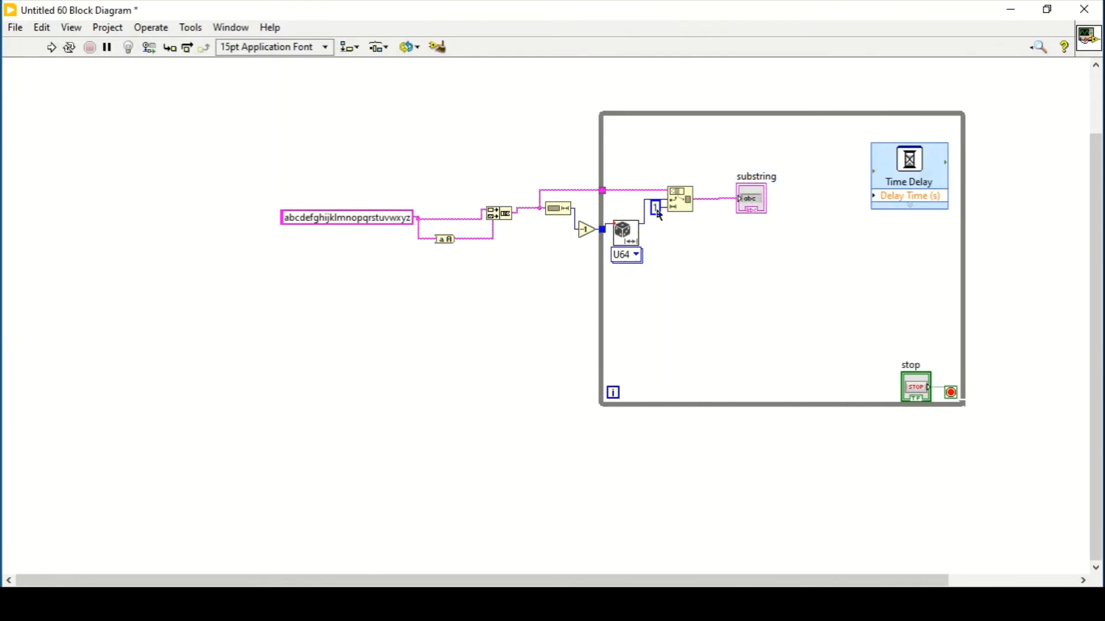
{"action": "left_click_drag", "start_coordinate": [626, 232], "coordinate": [633, 294]}
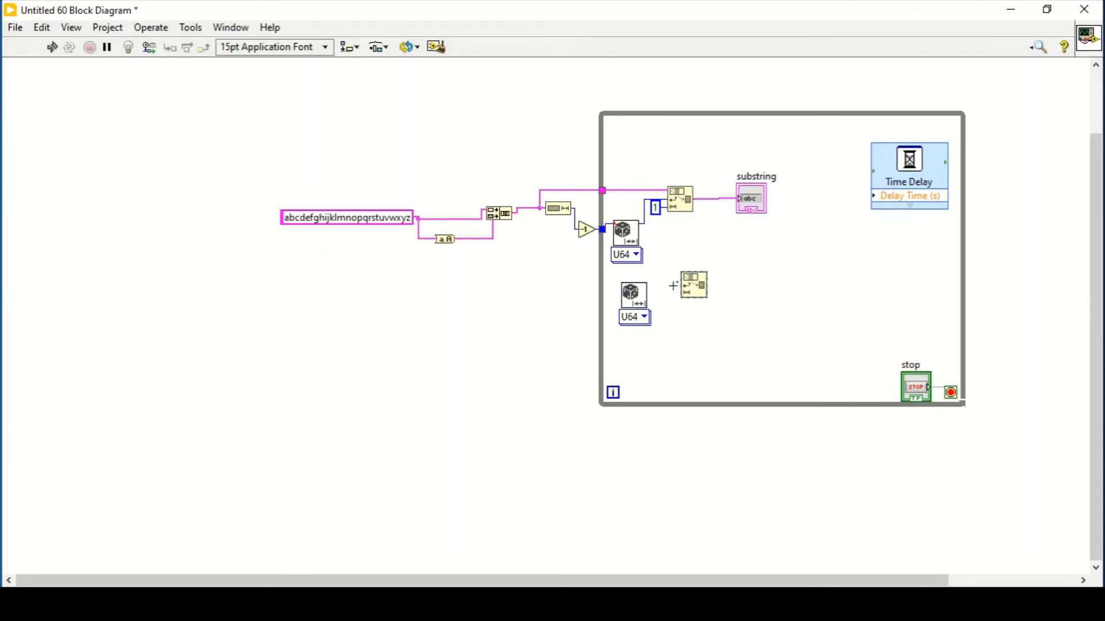
{"action": "left_click_drag", "start_coordinate": [649, 295], "coordinate": [676, 286]}
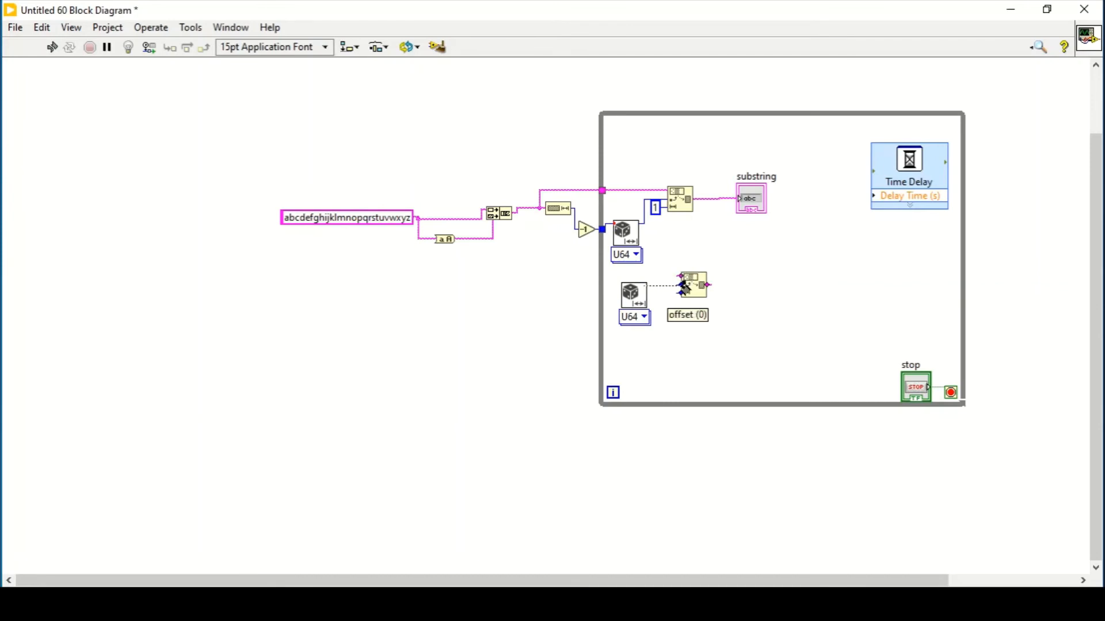
Create a length constant of 1 for the second String Subset and move the substring indicator lower.
{"action": "right_click", "coordinate": [691, 285]}
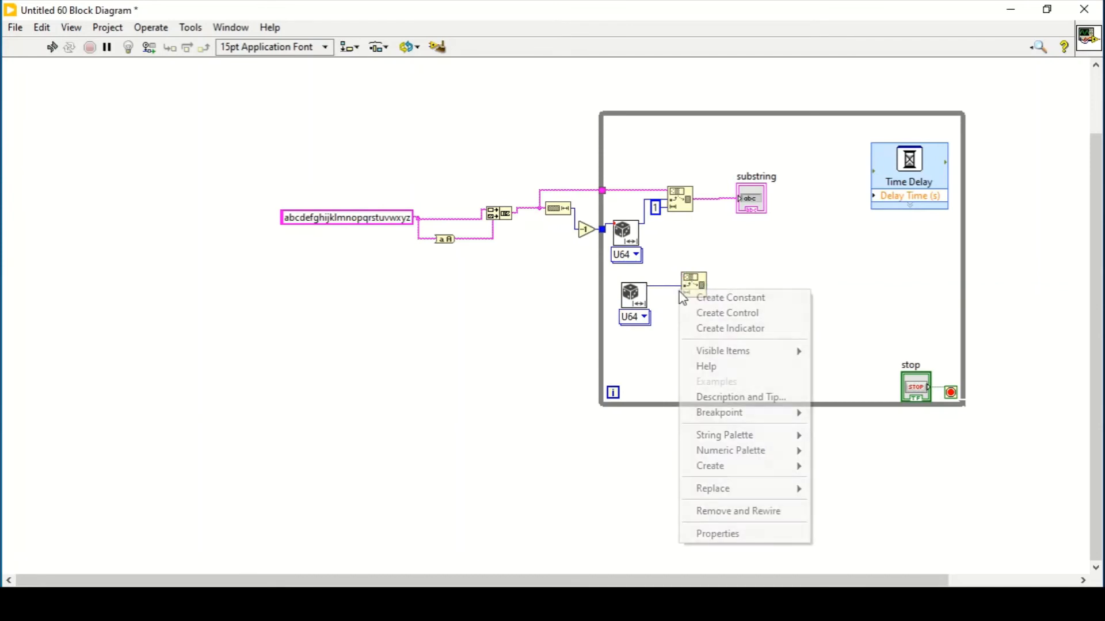
{"action": "mouse_move", "coordinate": [730, 297]}
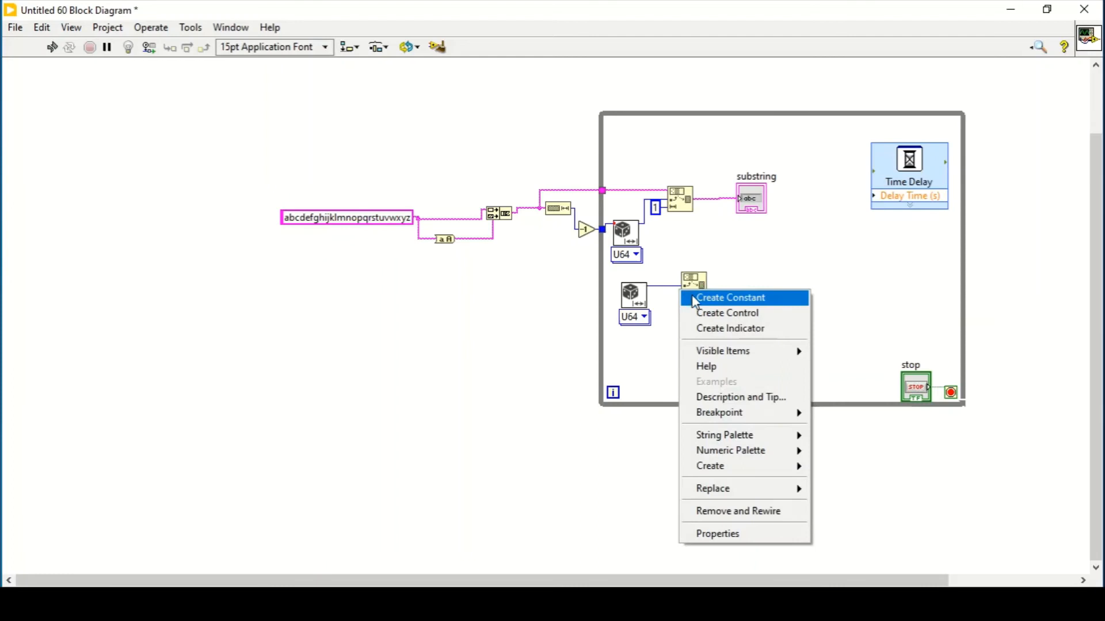
{"action": "left_click", "coordinate": [730, 297]}
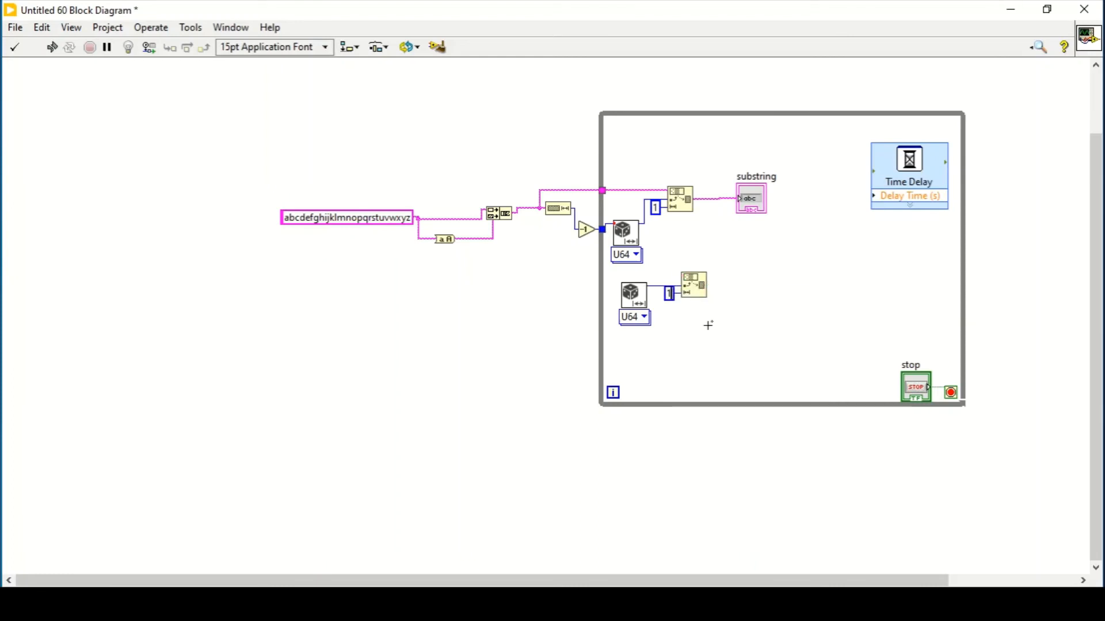
{"action": "left_click_drag", "start_coordinate": [750, 200], "coordinate": [787, 274]}
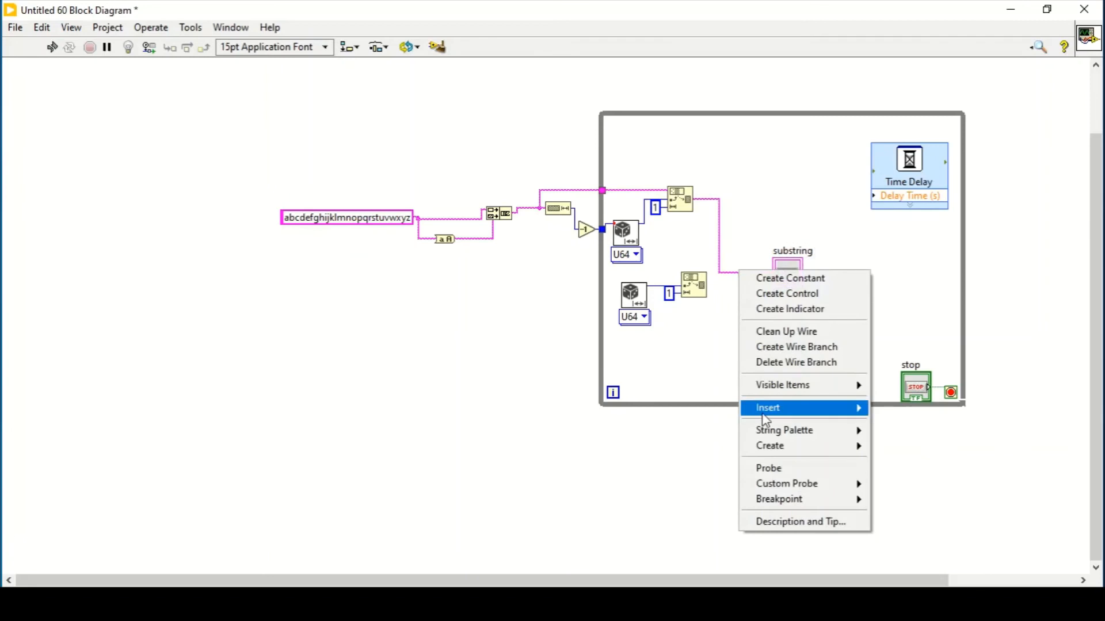
Join both String Subset outputs through Concatenate Strings into substring, run to see pairs like QU, then stop.
{"action": "left_click", "coordinate": [784, 430]}
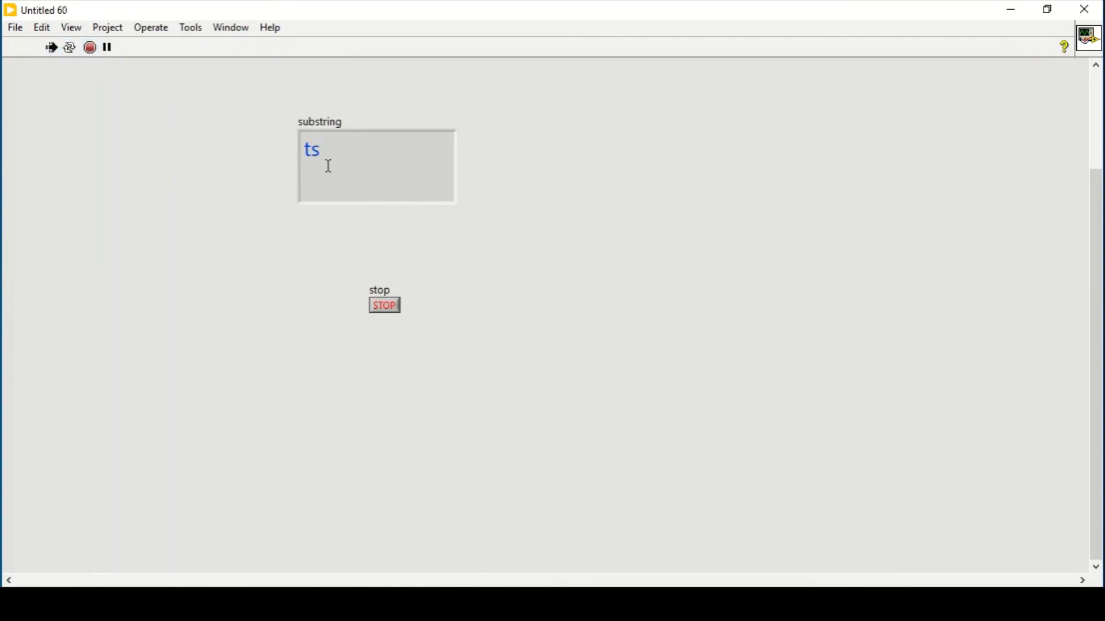
{"action": "type", "text": "Pu"}
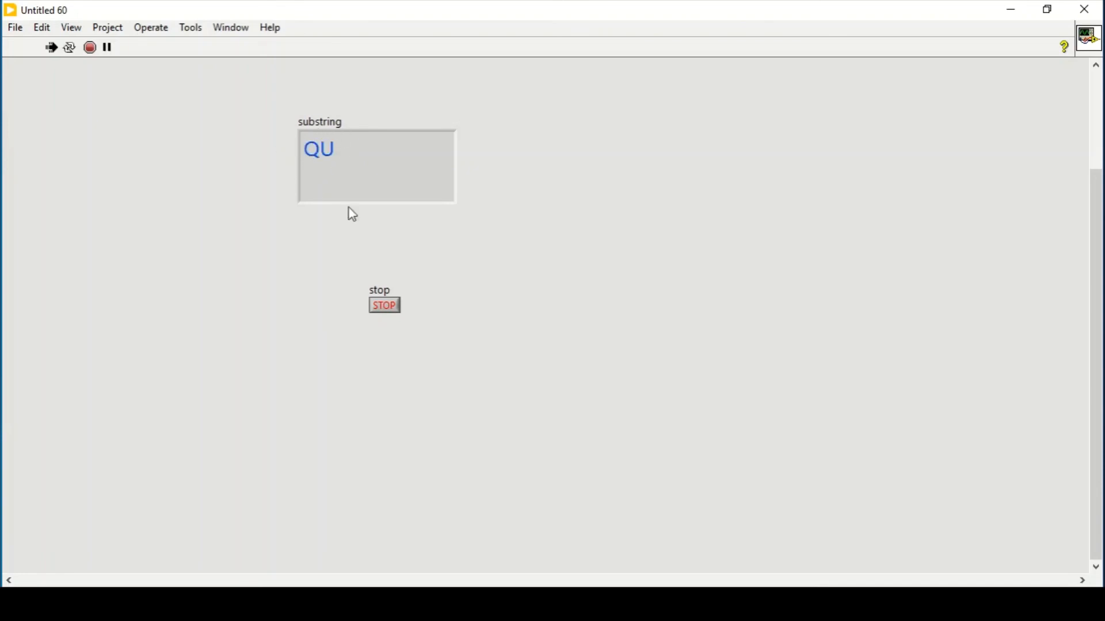
{"action": "left_click", "coordinate": [90, 48]}
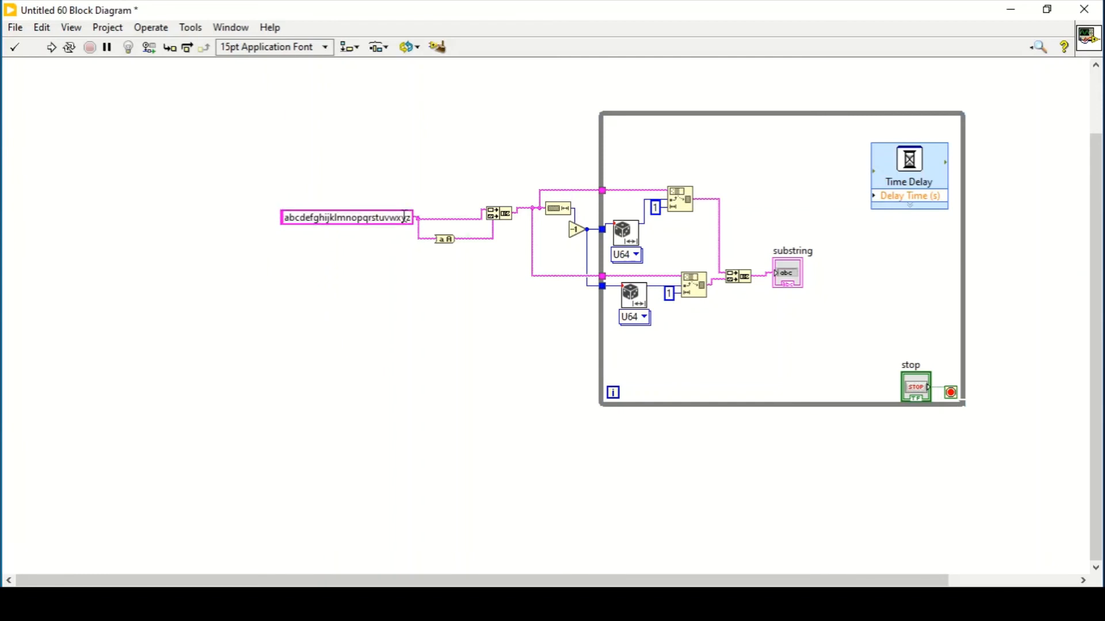
Append symbols / ? += !@# $% to the alphabet string constant.
{"action": "type", "text": "/"}
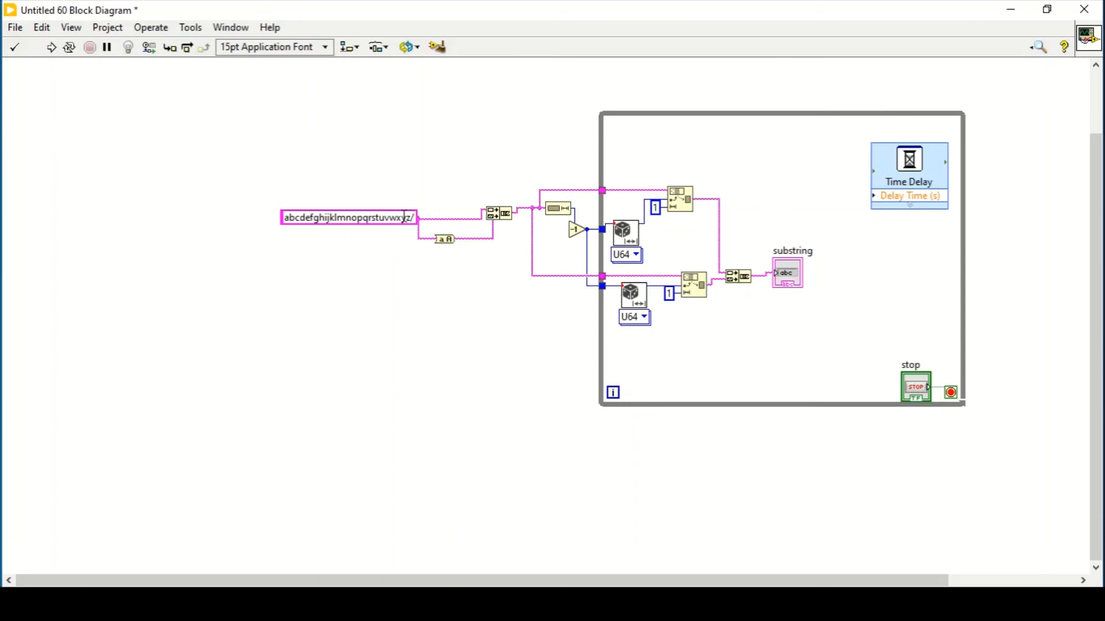
{"action": "type", "text": "?,."}
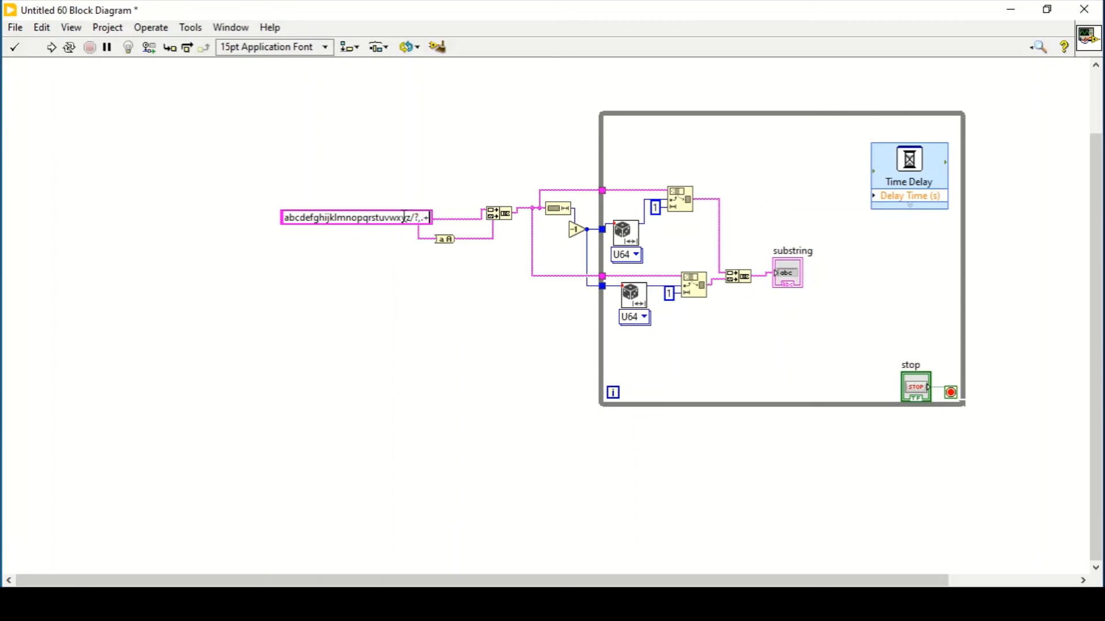
{"action": "type", "text": "+=\""}
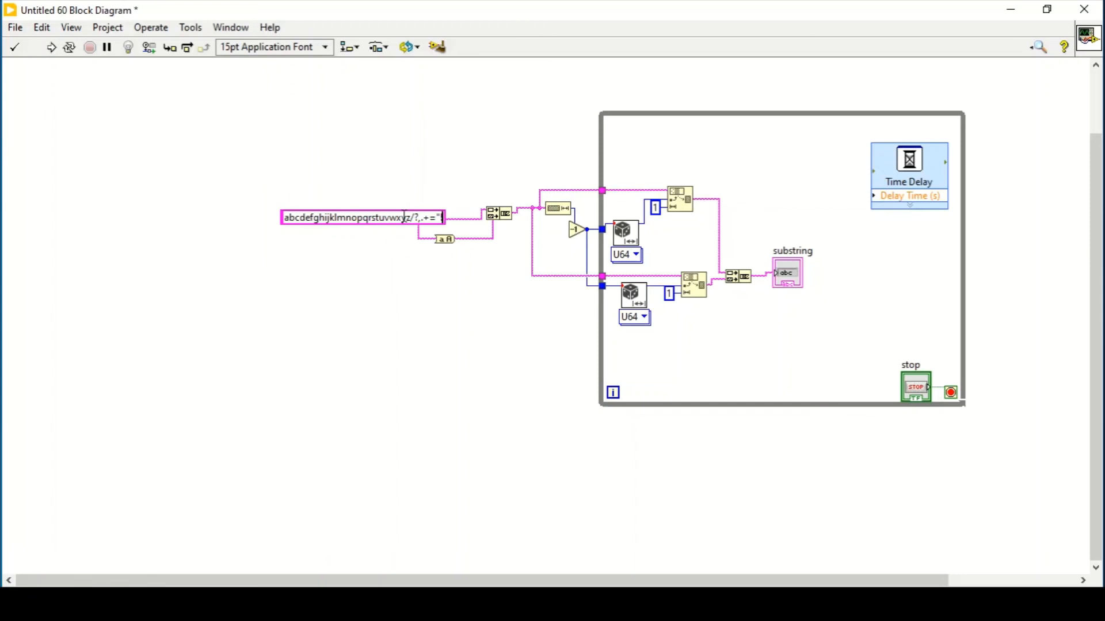
{"action": "type", "text": "!@#"}
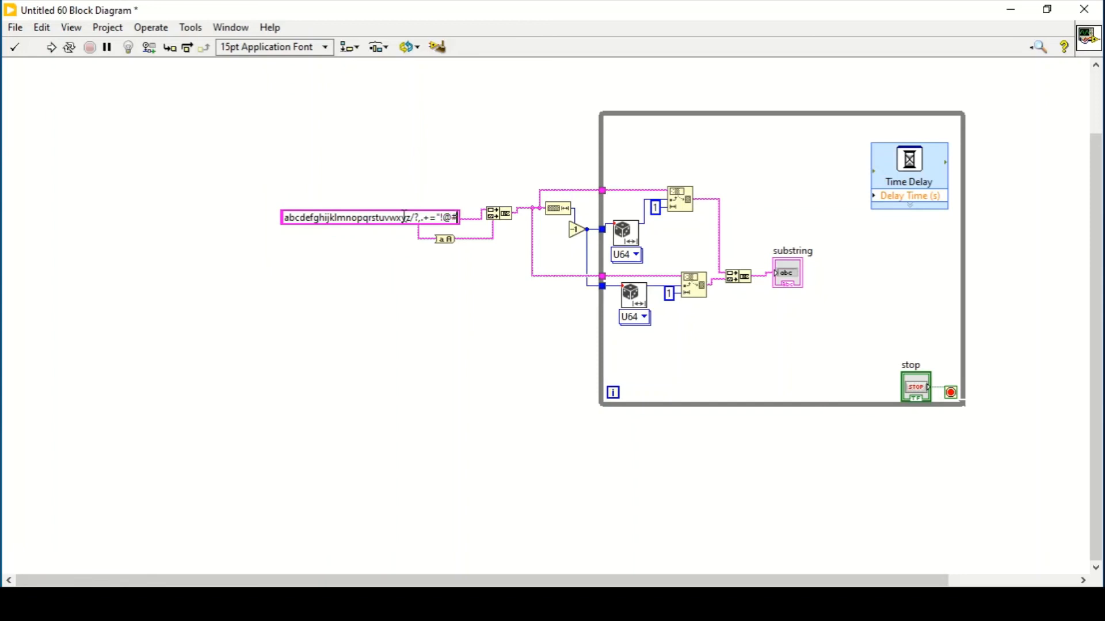
{"action": "type", "text": "#$%"}
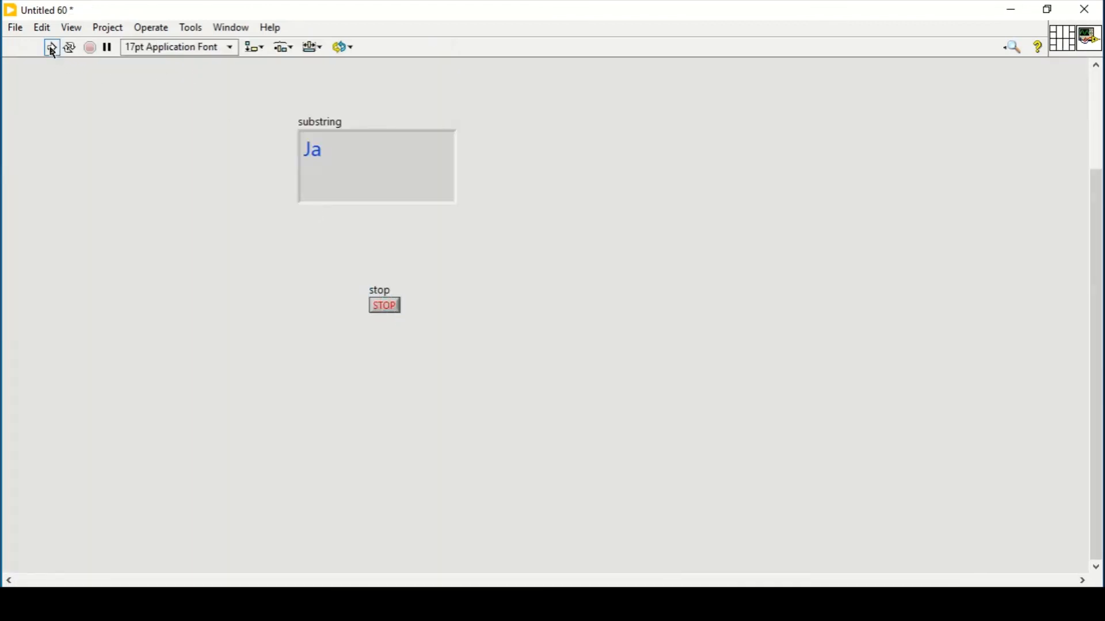
Run the VI so substring shows symbol-containing pairs such as $g.
{"action": "left_click", "coordinate": [51, 46]}
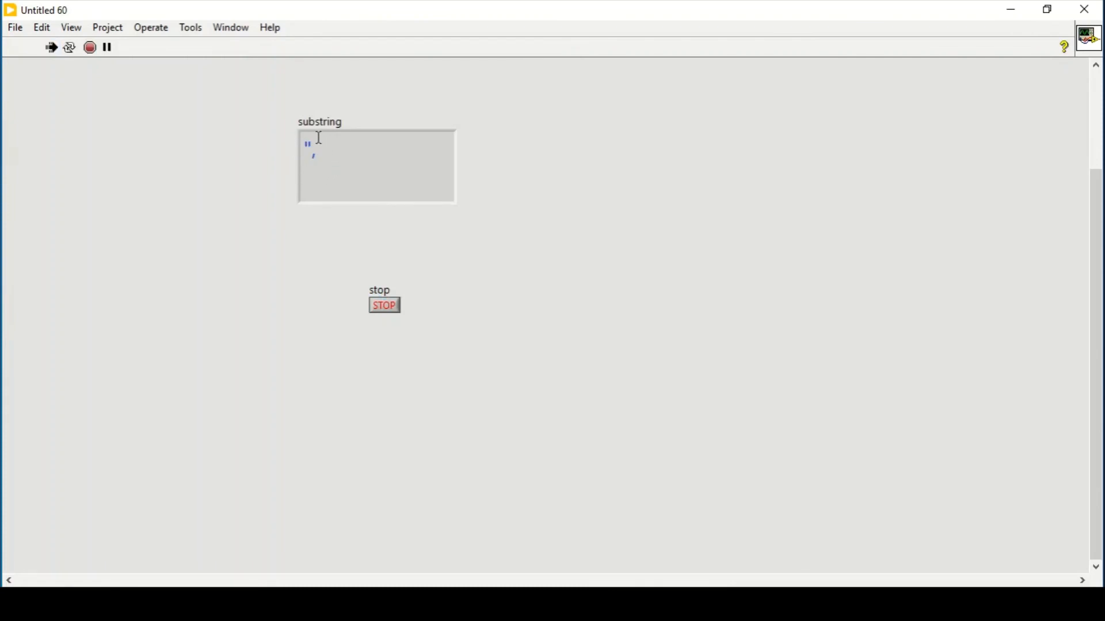
{"action": "type", "text": "$g"}
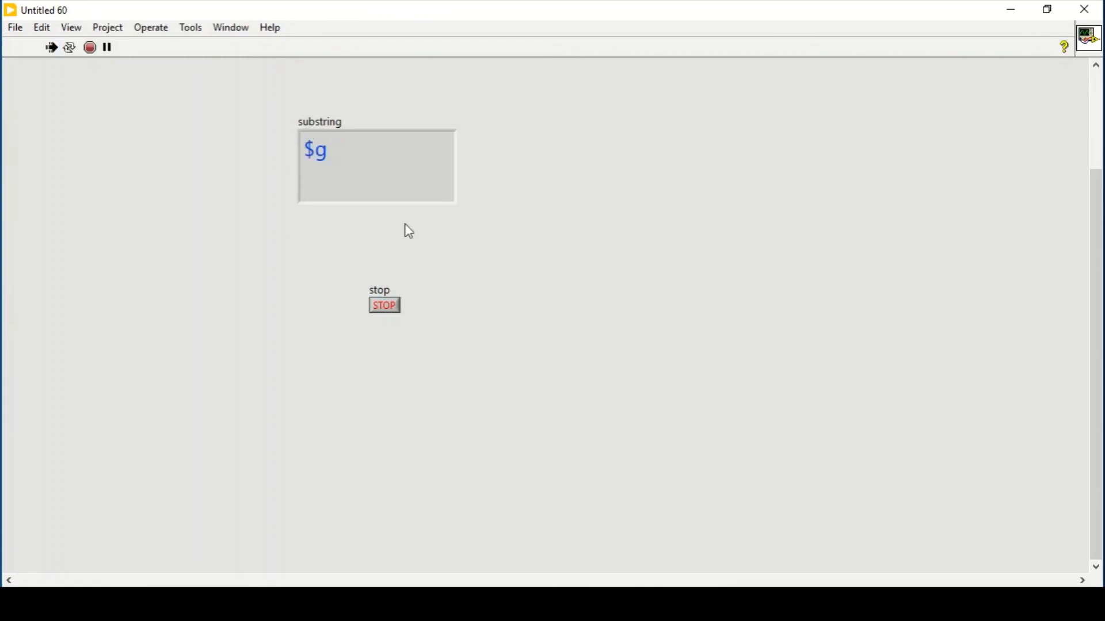